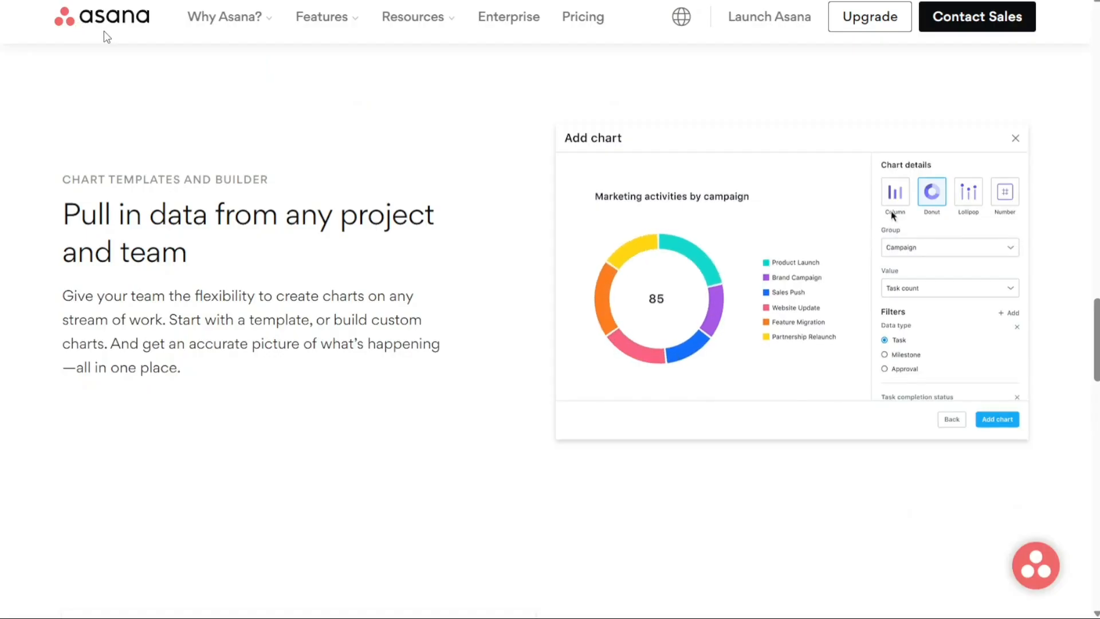
- Explore chart options in the Add chart builder before choosing a template
left_click(895, 191)
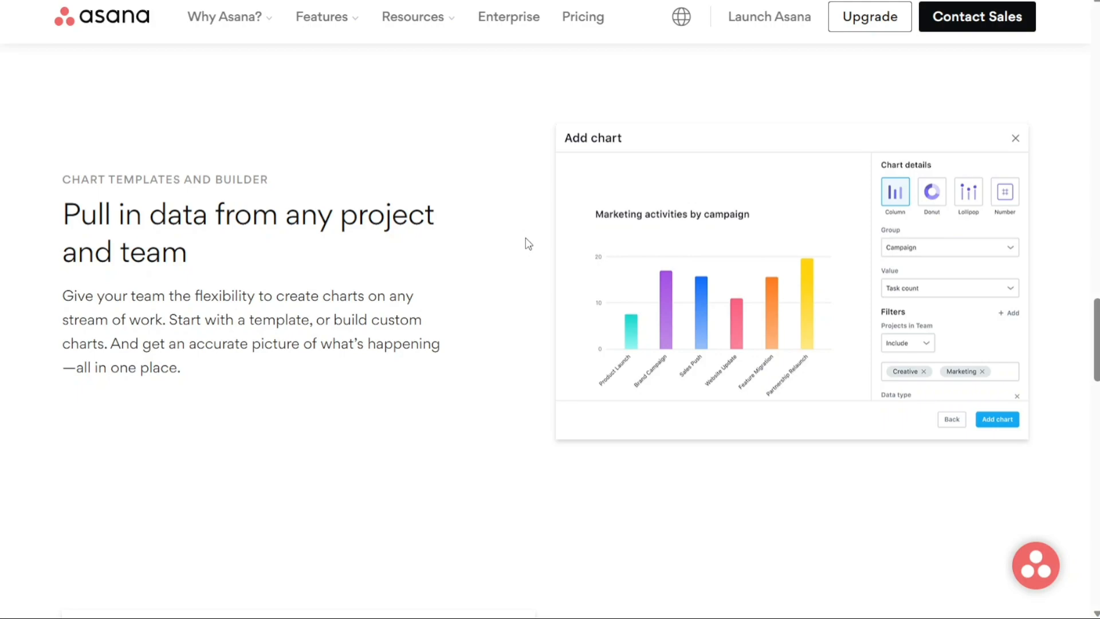
left_click(950, 419)
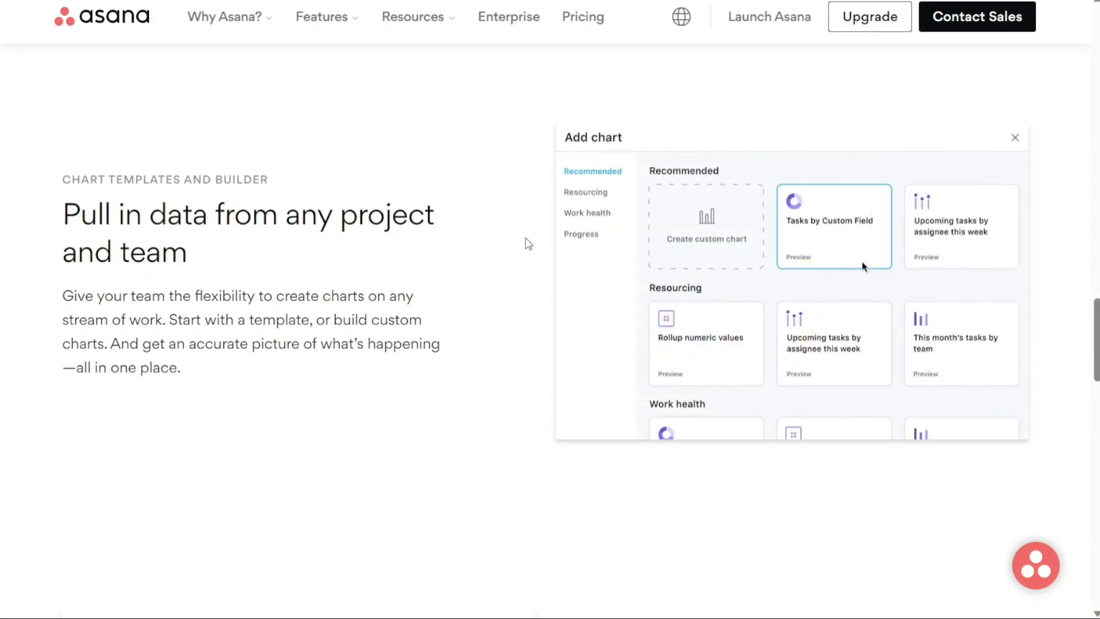
left_click(833, 225)
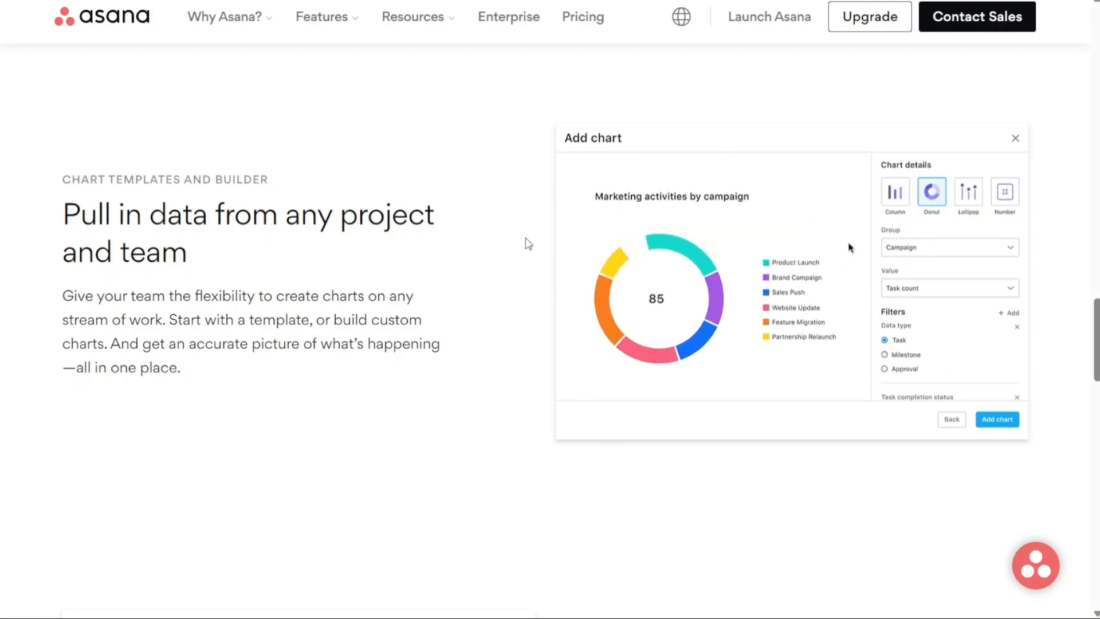
left_click(894, 192)
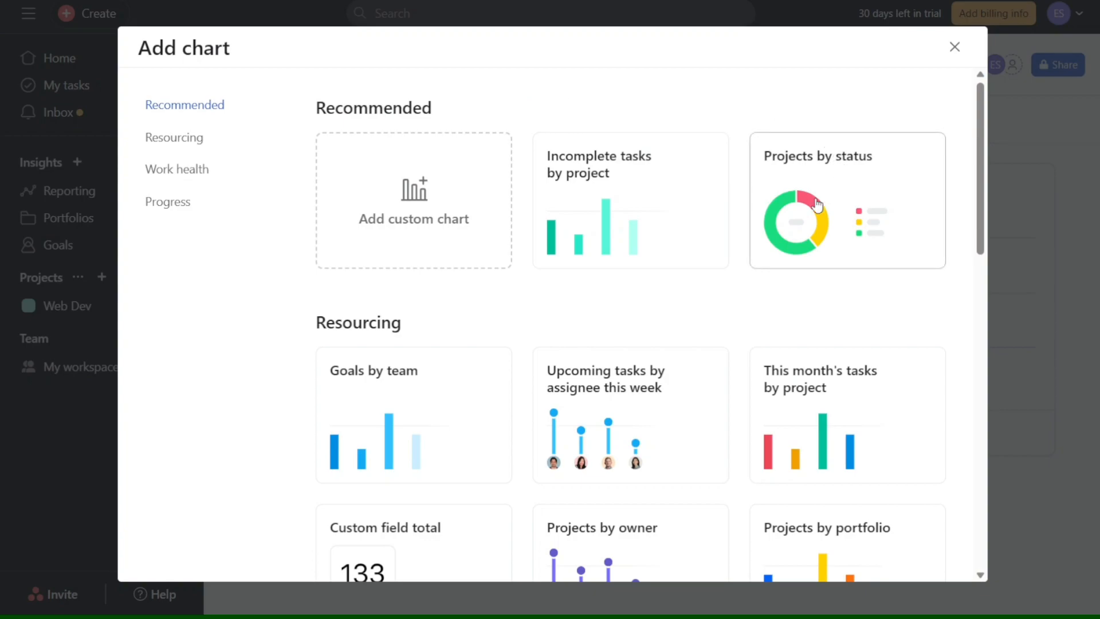
- Start from the Projects by status template, report on Tasks and set the style to Donut
left_click(845, 200)
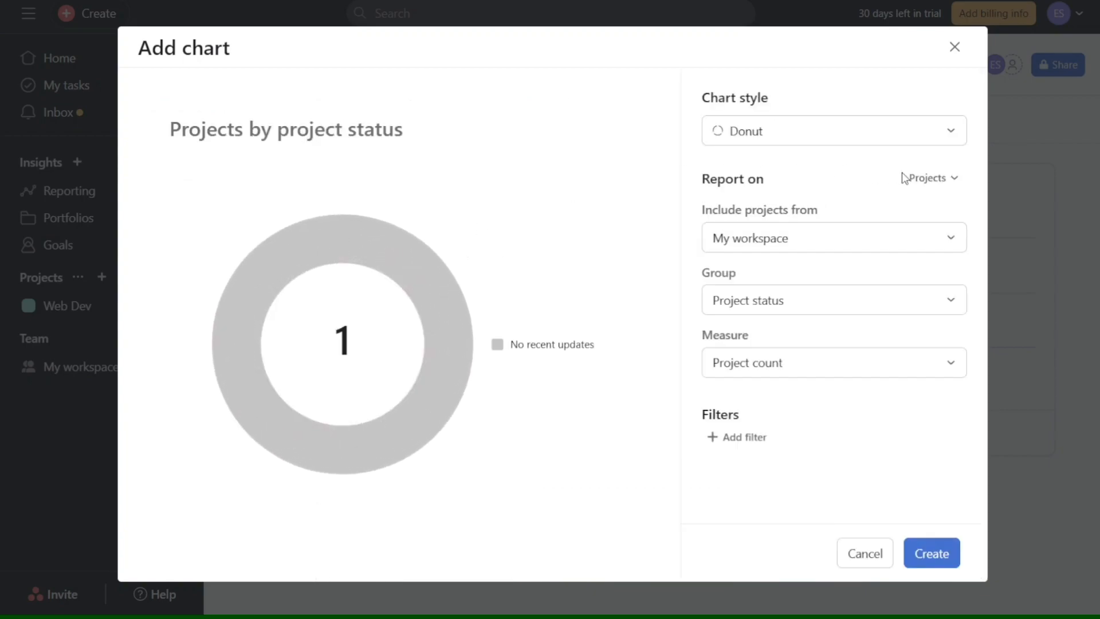
left_click(928, 177)
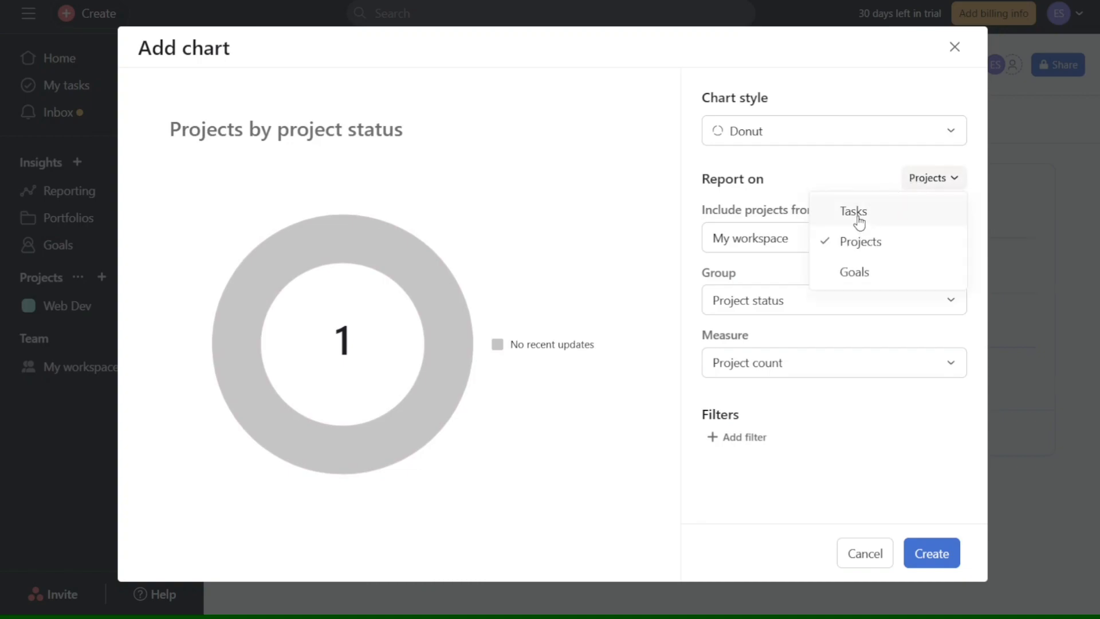
left_click(852, 211)
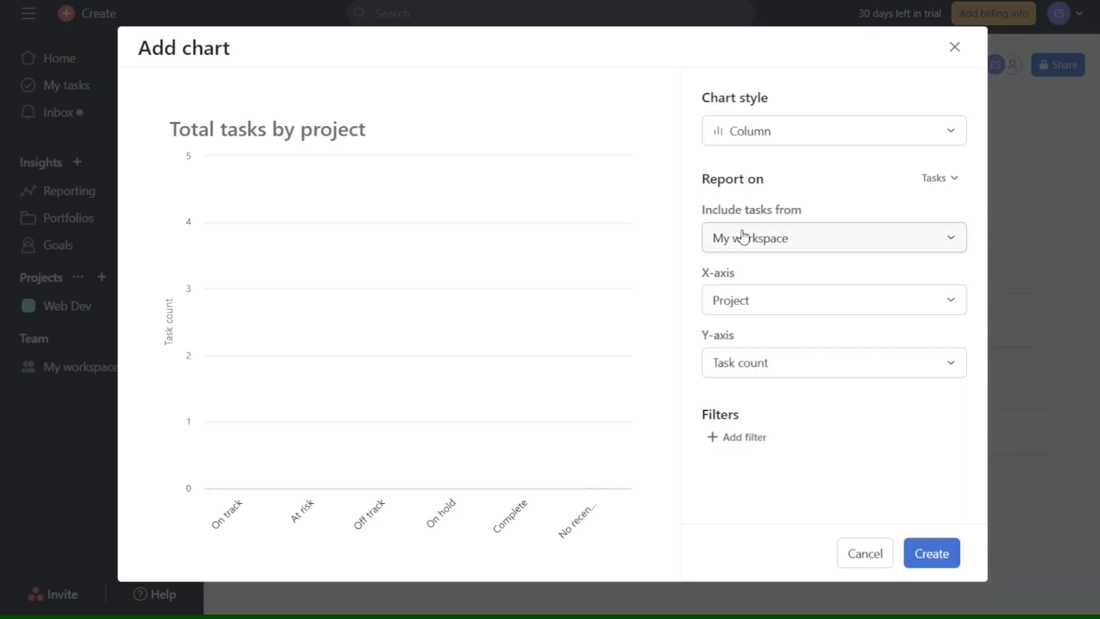
left_click(832, 131)
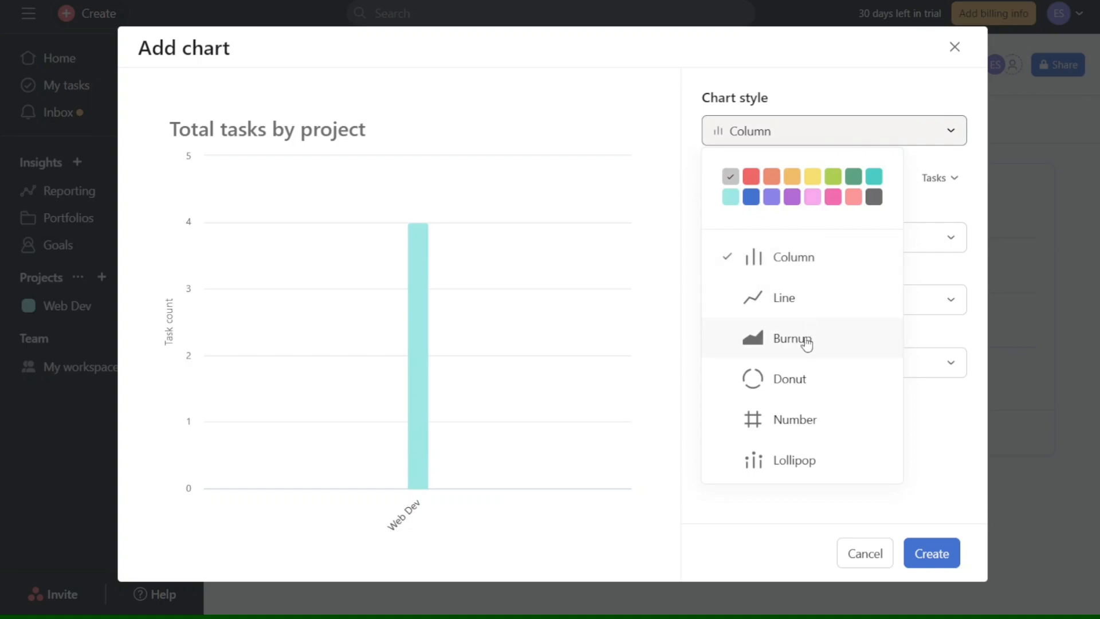
left_click(788, 378)
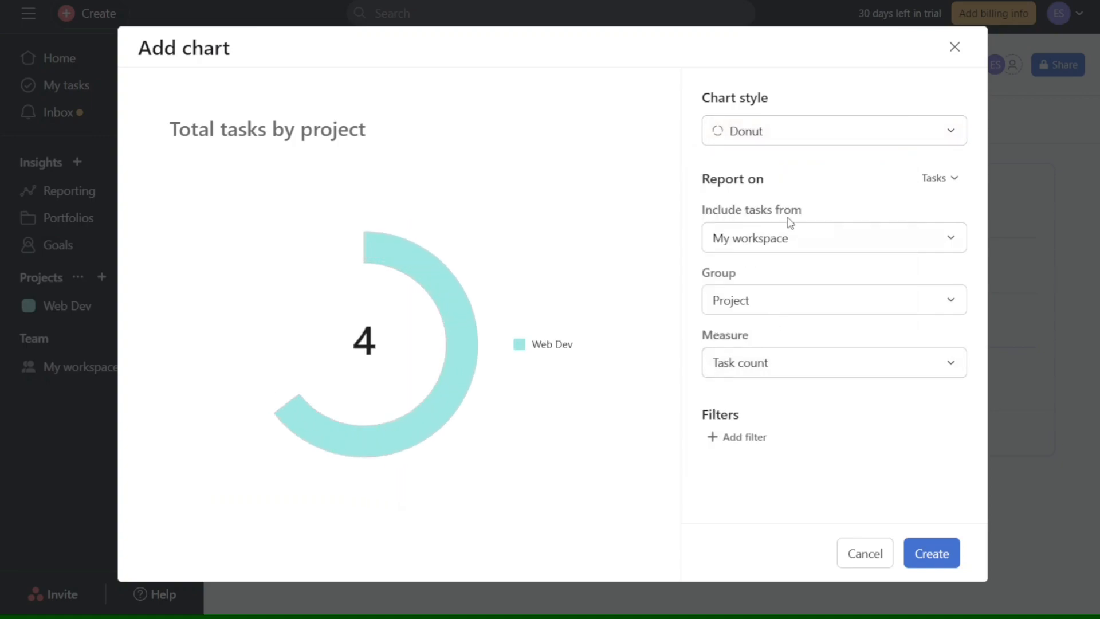
left_click(831, 237)
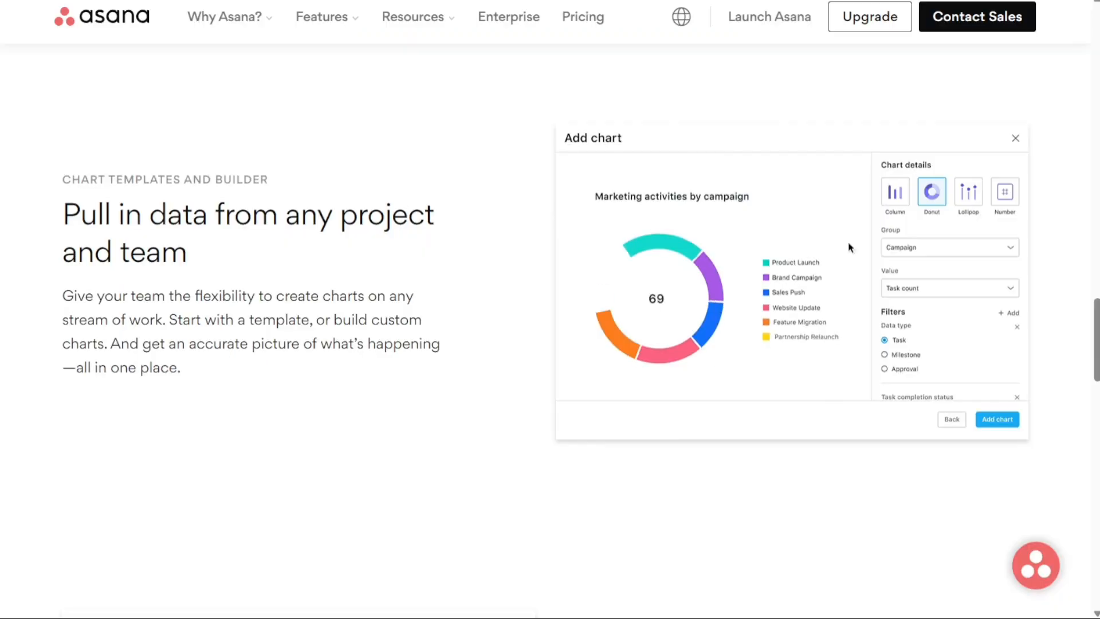
left_click(895, 192)
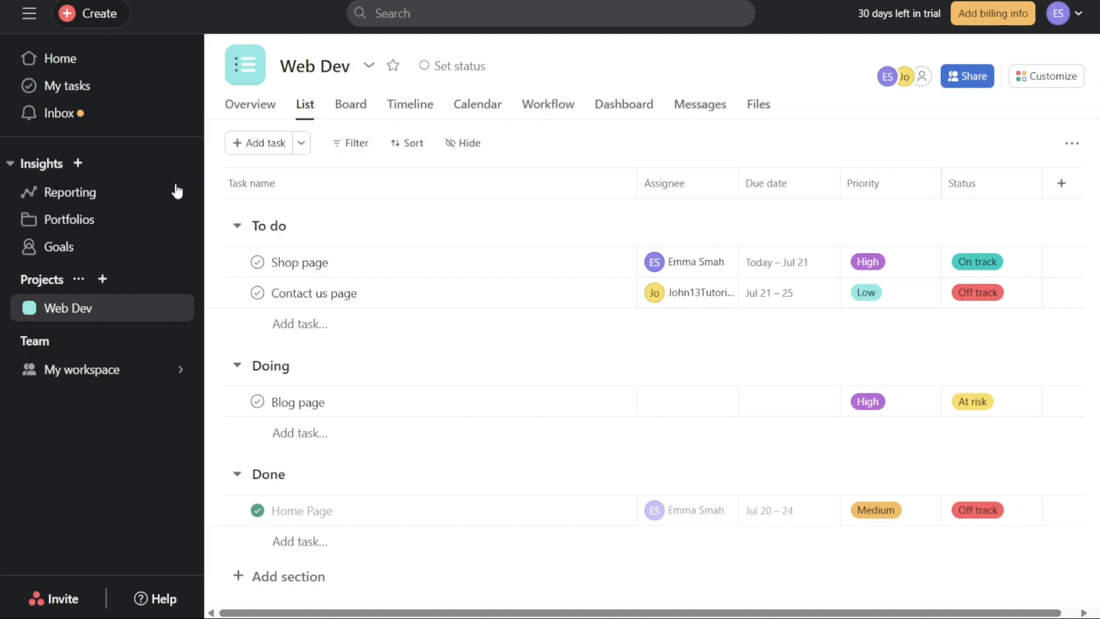
mouse_move(79, 195)
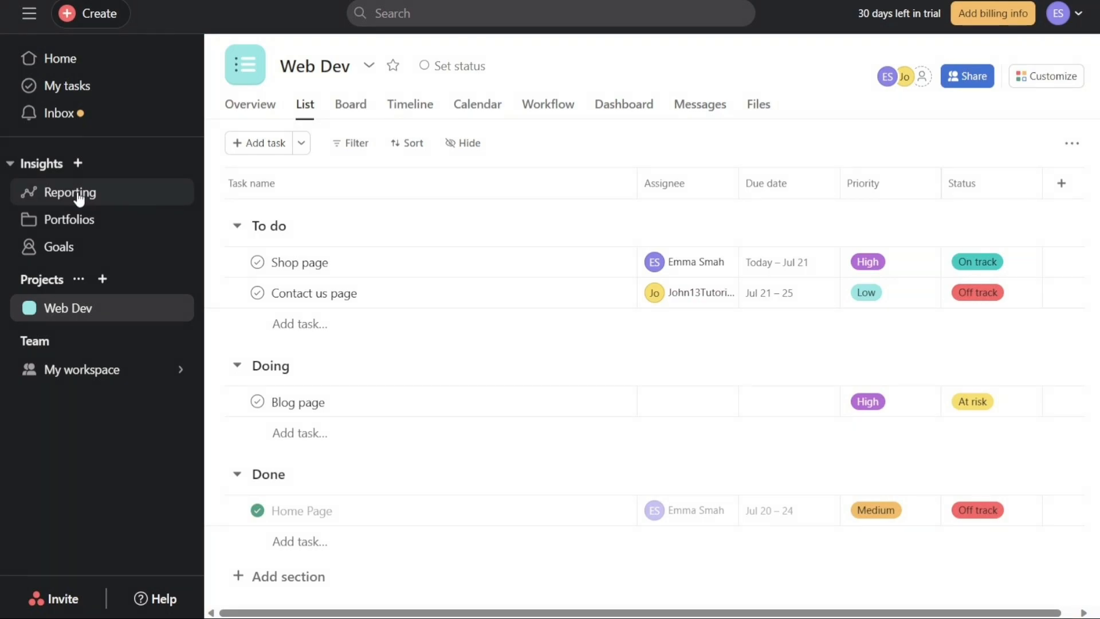
- Open My First Dashboard from the Reporting overview
left_click(69, 191)
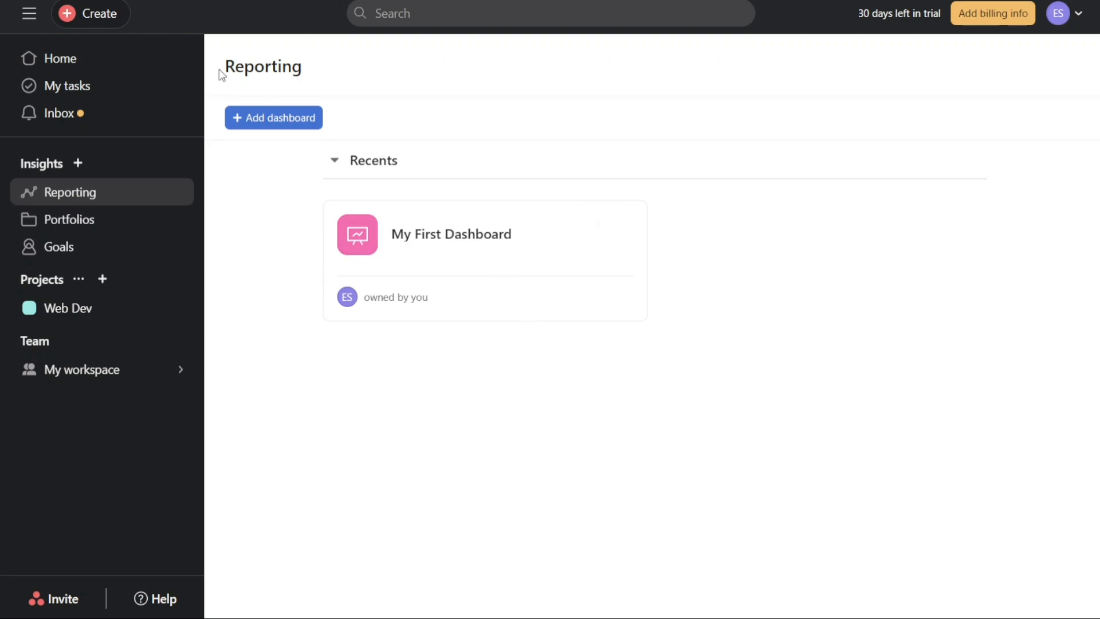
mouse_move(555, 452)
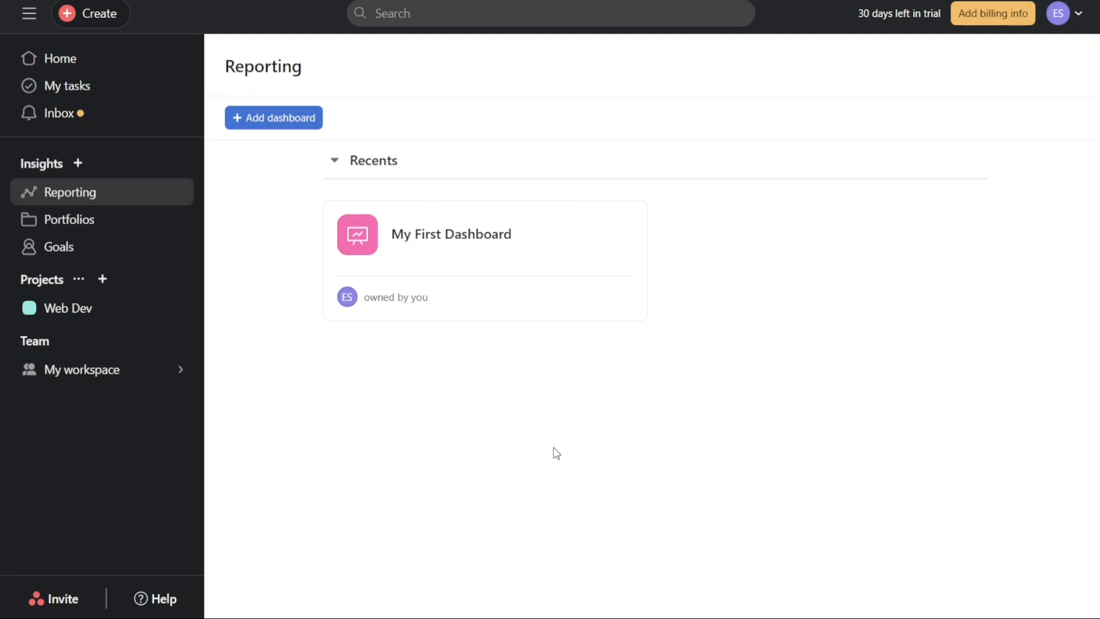
mouse_move(333, 161)
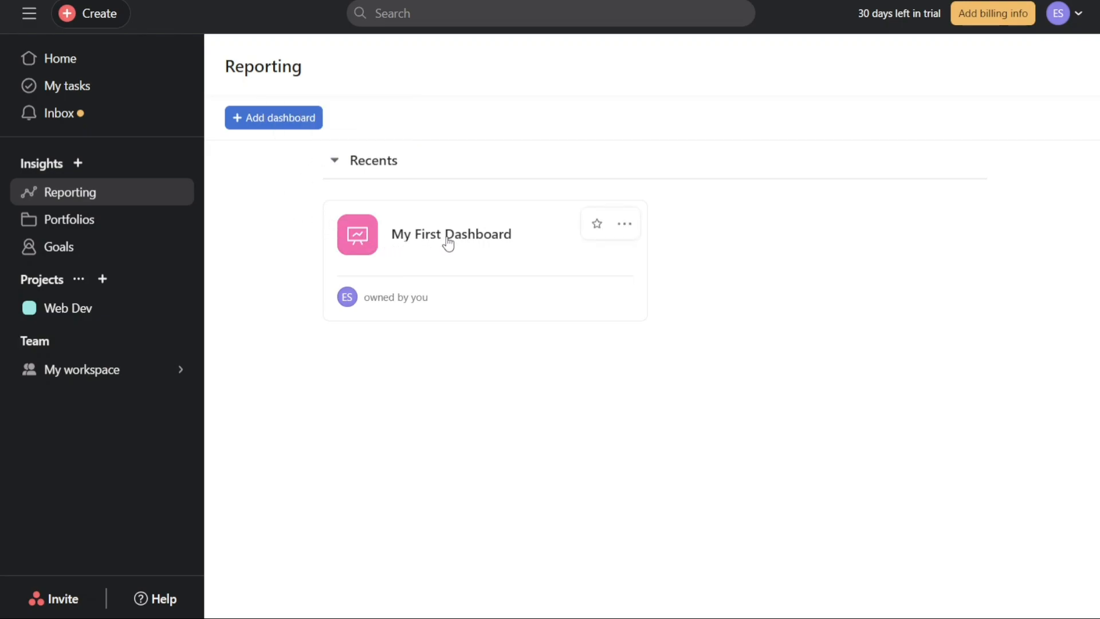
left_click(451, 234)
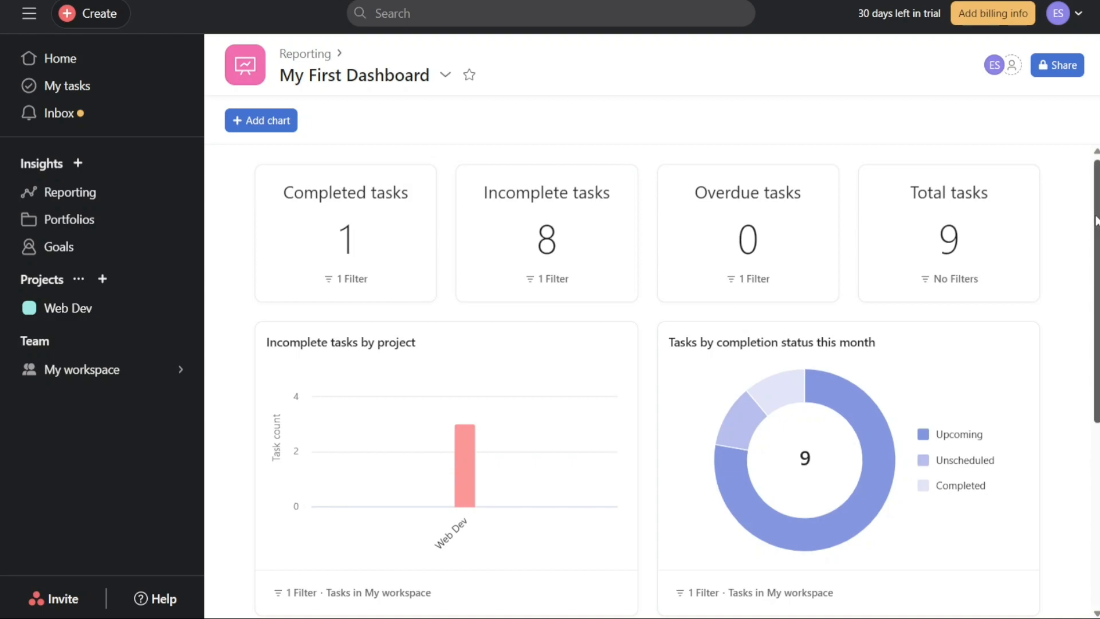
- Return from My First Dashboard to the Reporting overview via the breadcrumb
scroll("down", 3)
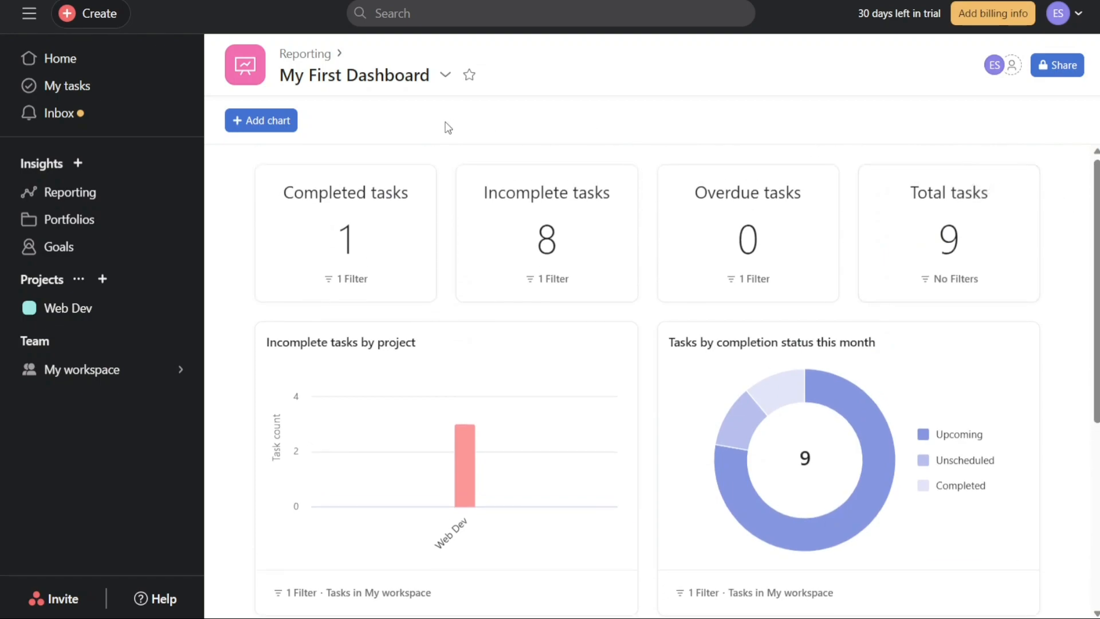
mouse_move(382, 119)
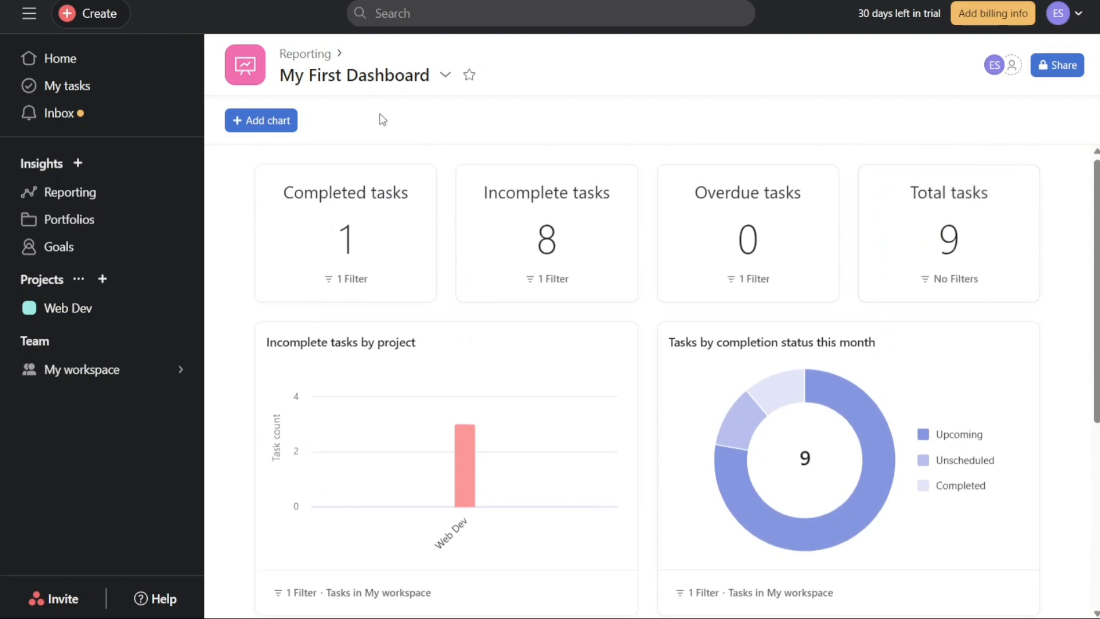
mouse_move(344, 114)
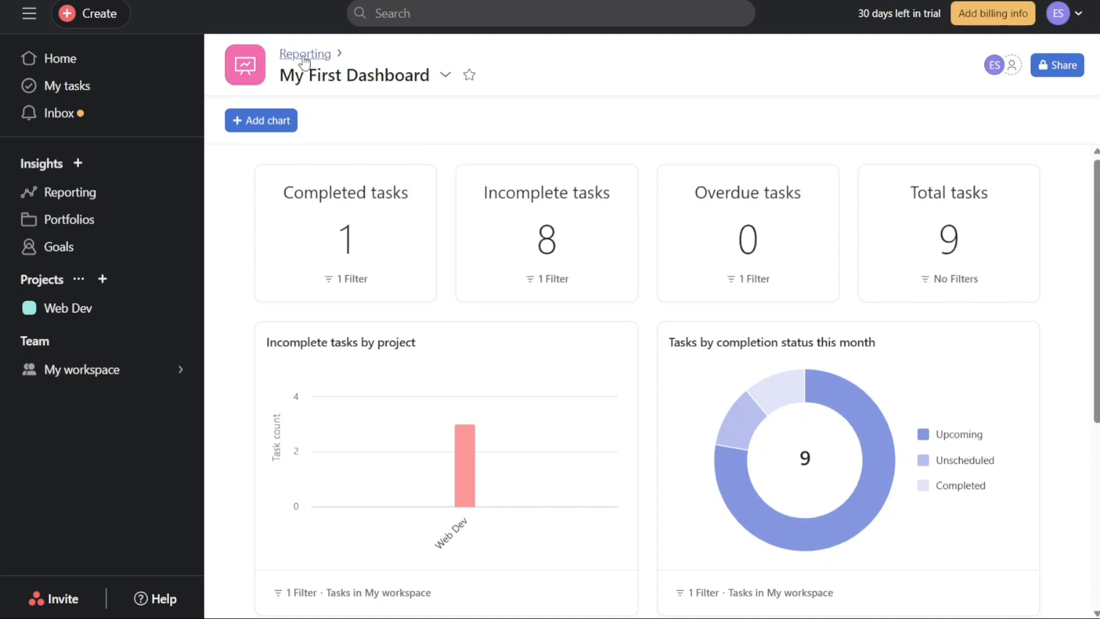
left_click(305, 53)
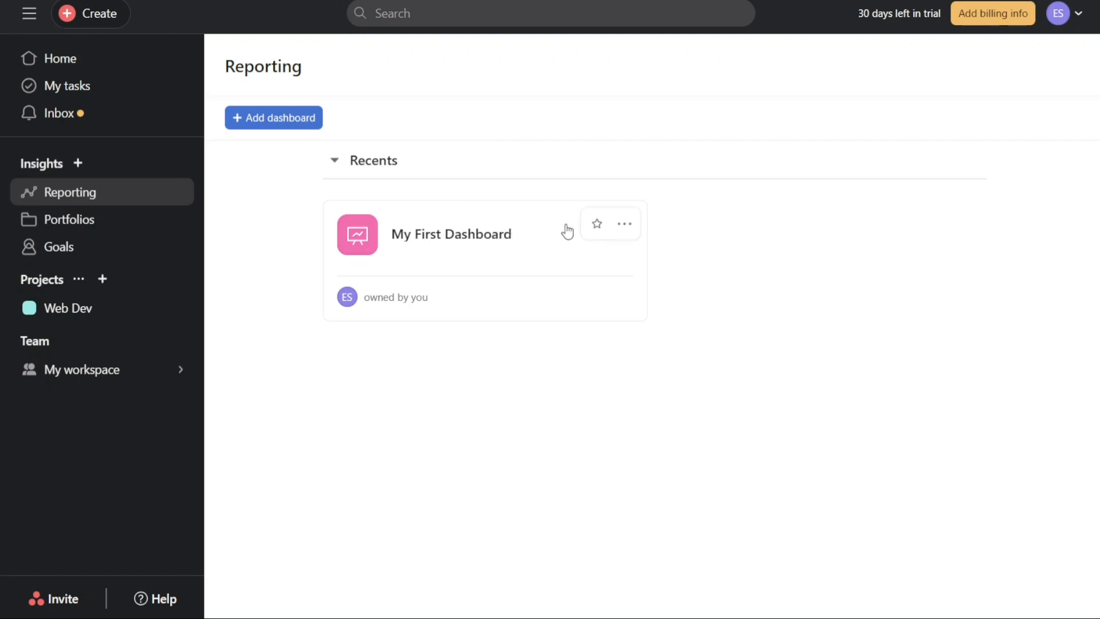
- Favorite My First Dashboard from its options, then start a new dashboard from Reporting
left_click(623, 223)
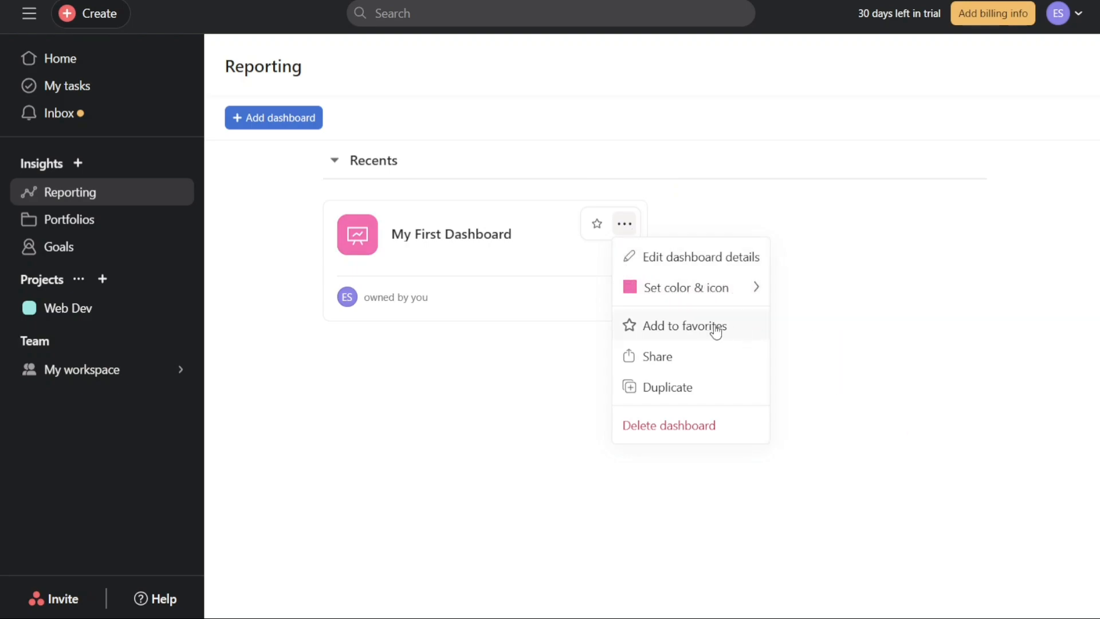
mouse_move(648, 425)
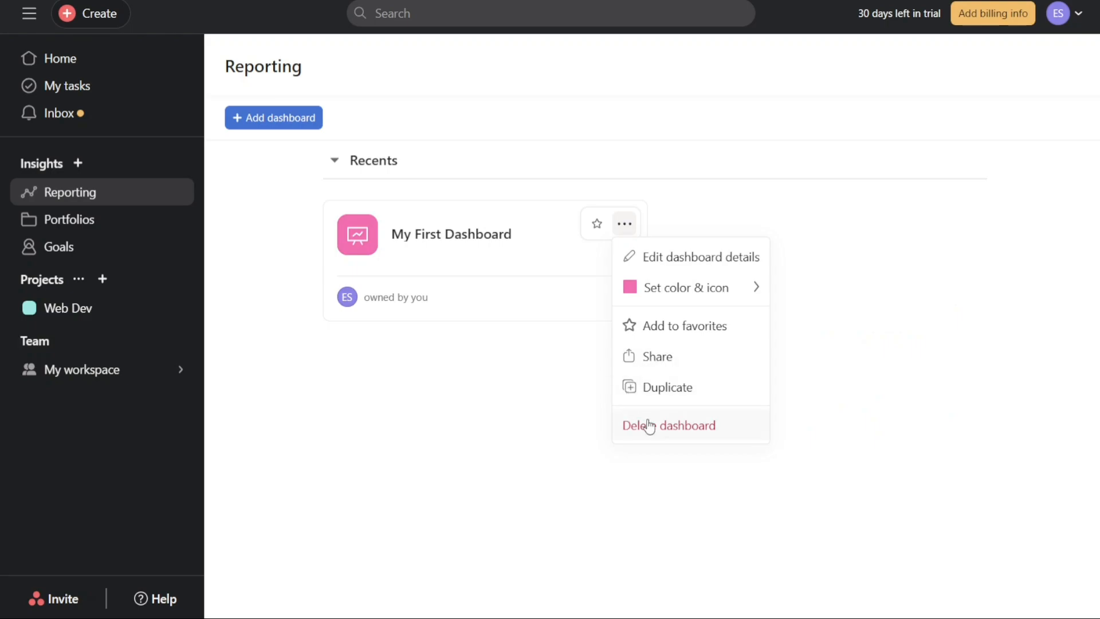
mouse_move(683, 263)
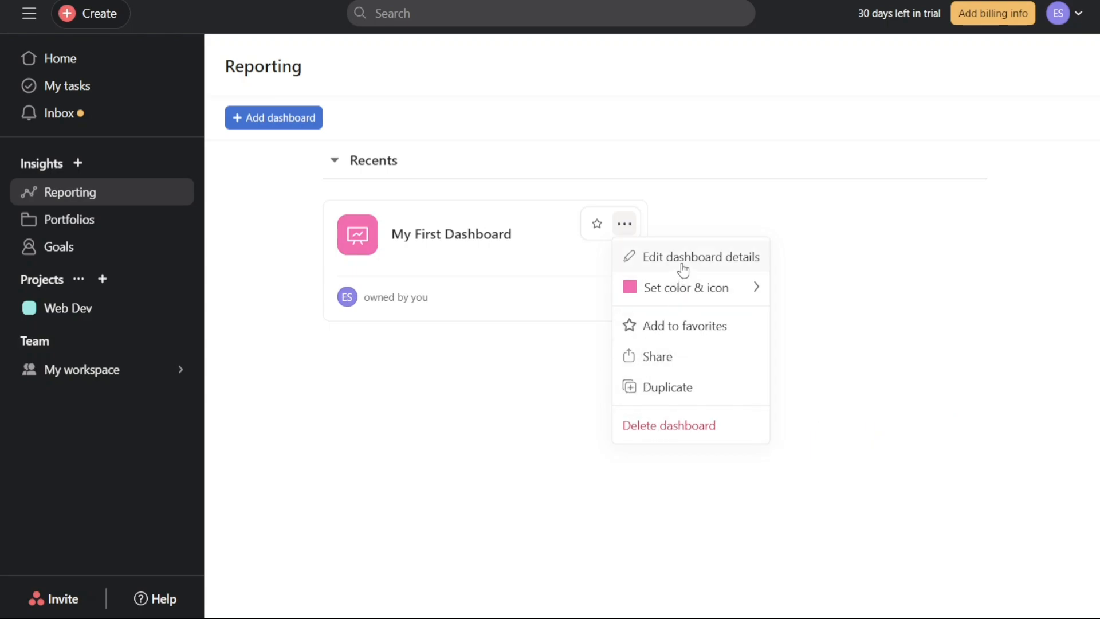
left_click(685, 325)
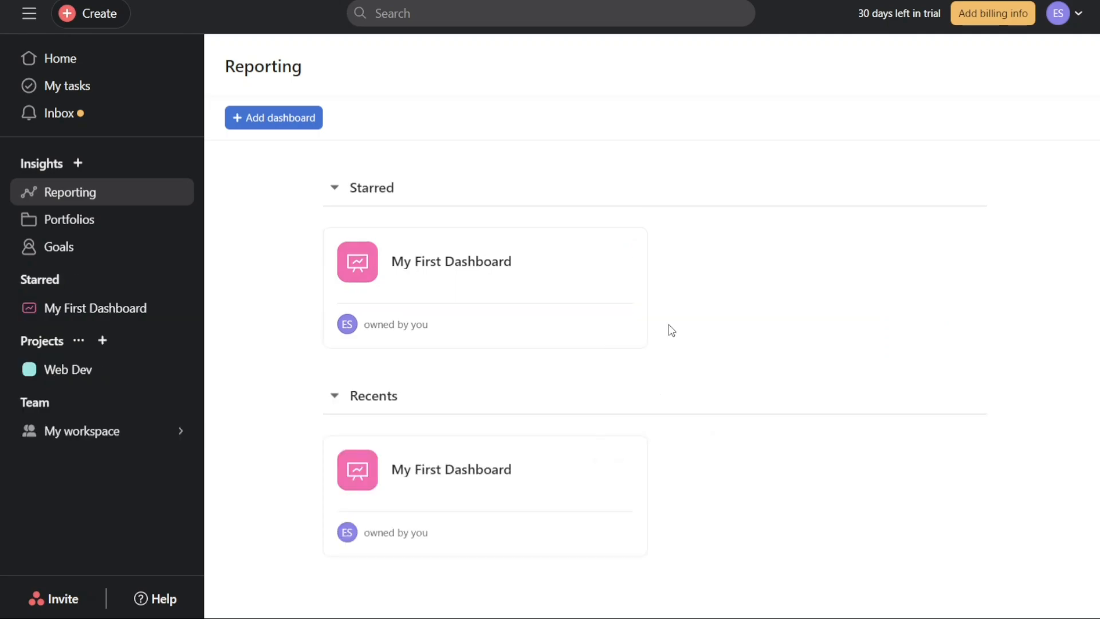
mouse_move(595, 251)
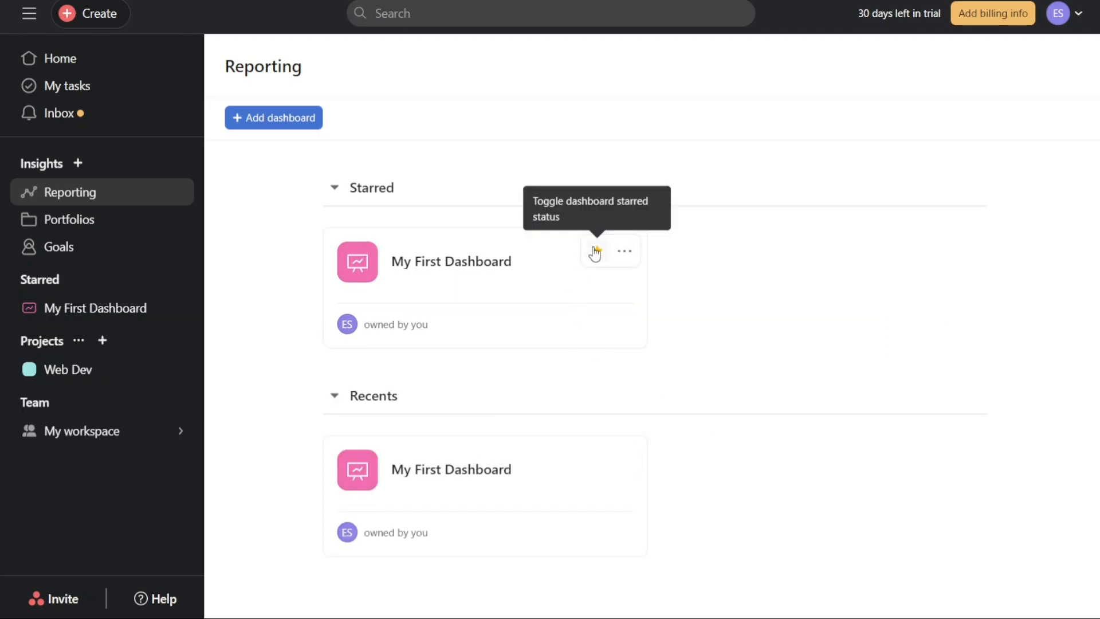
left_click(594, 250)
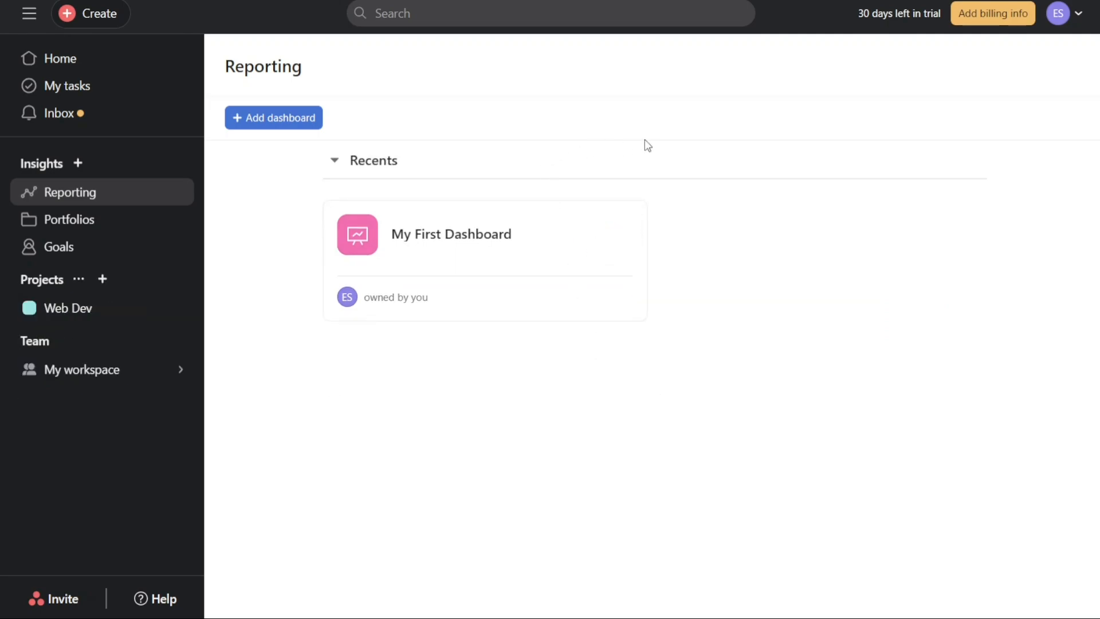
mouse_move(547, 117)
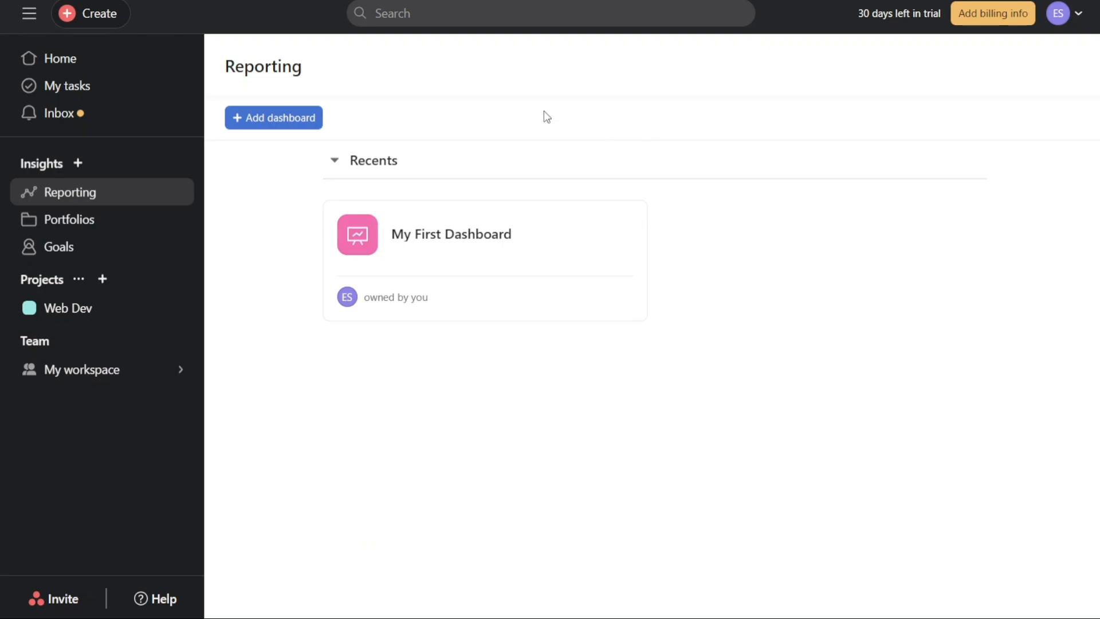
left_click(273, 117)
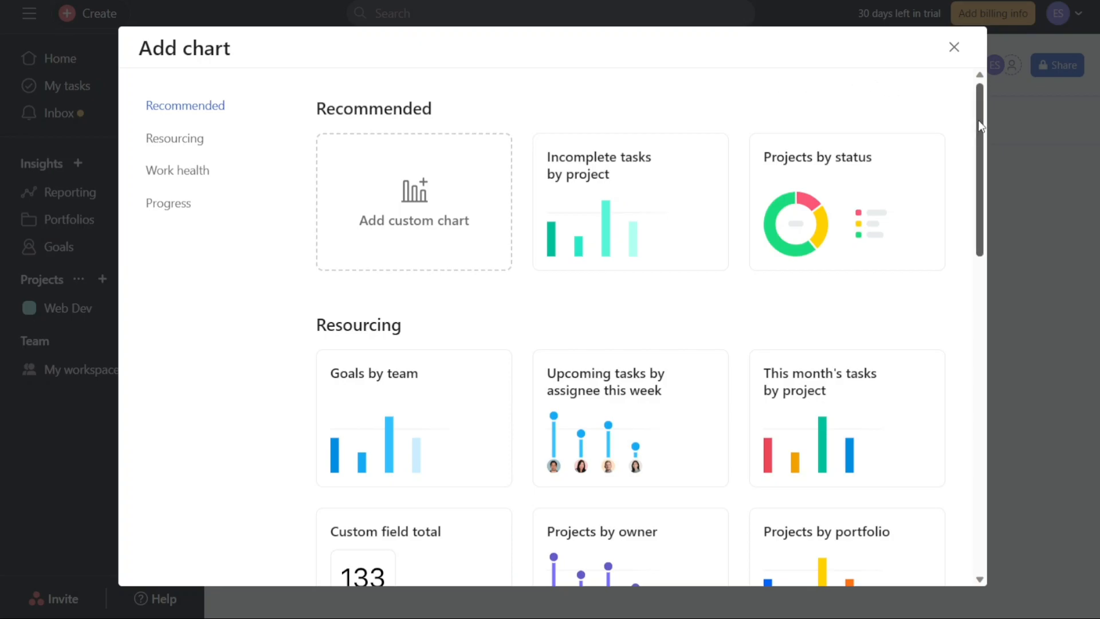
- Scroll through the Add chart gallery templates on the new dashboard
scroll("down", 3)
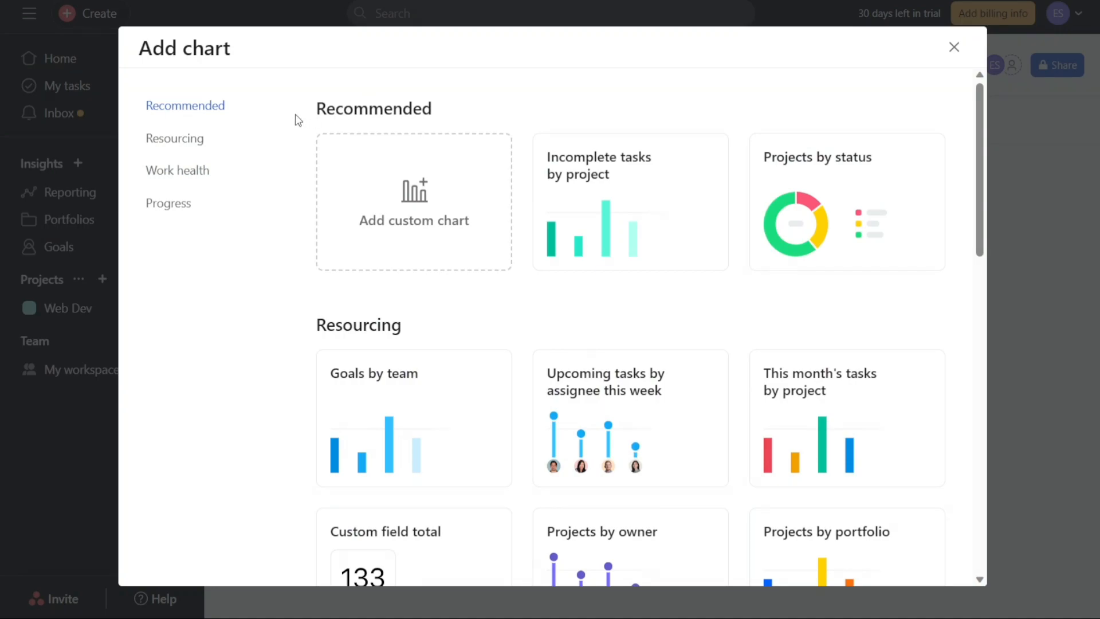
mouse_move(174, 139)
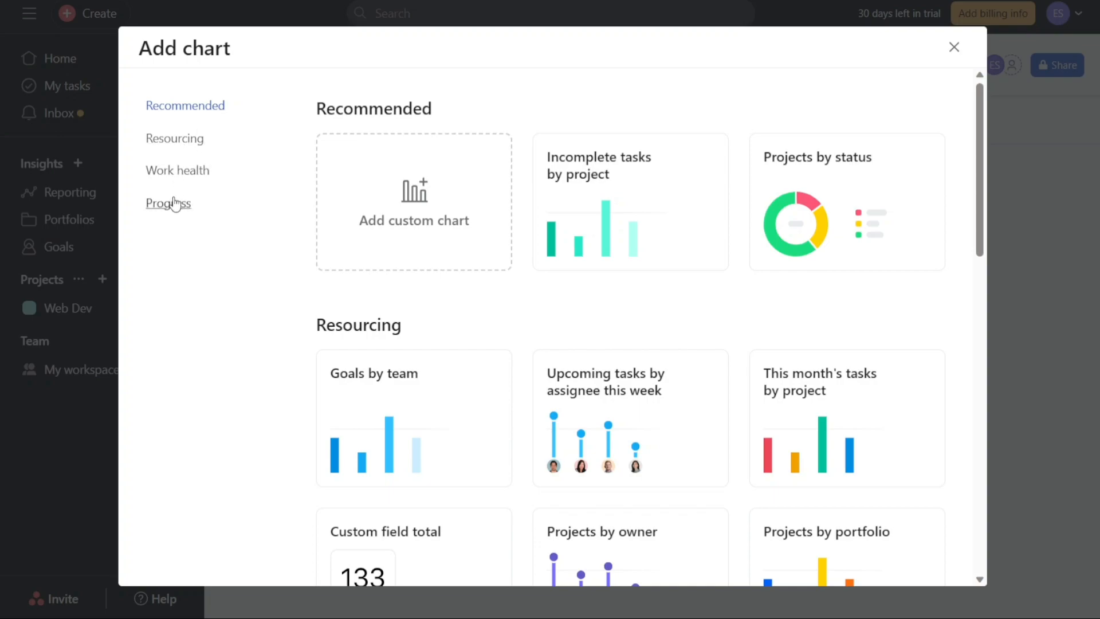
mouse_move(220, 281)
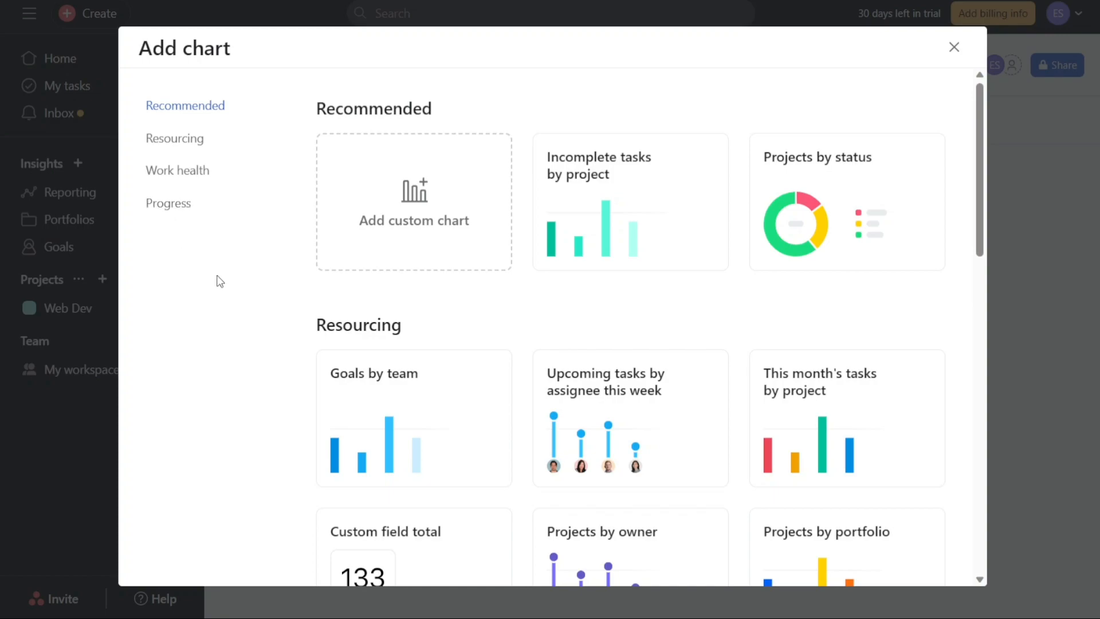
mouse_move(432, 317)
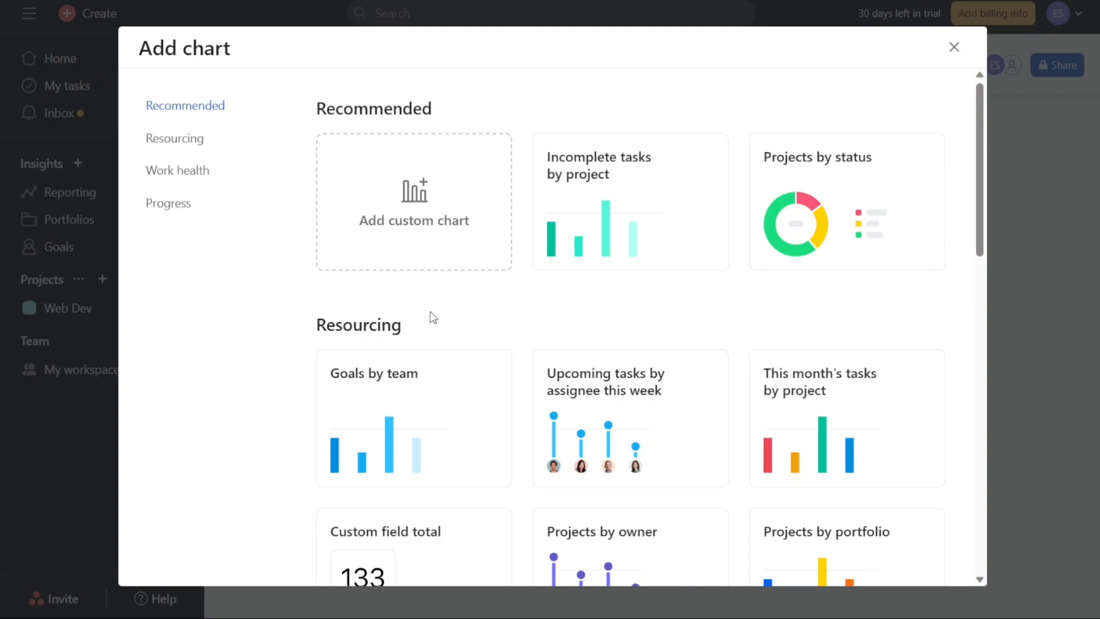
mouse_move(410, 234)
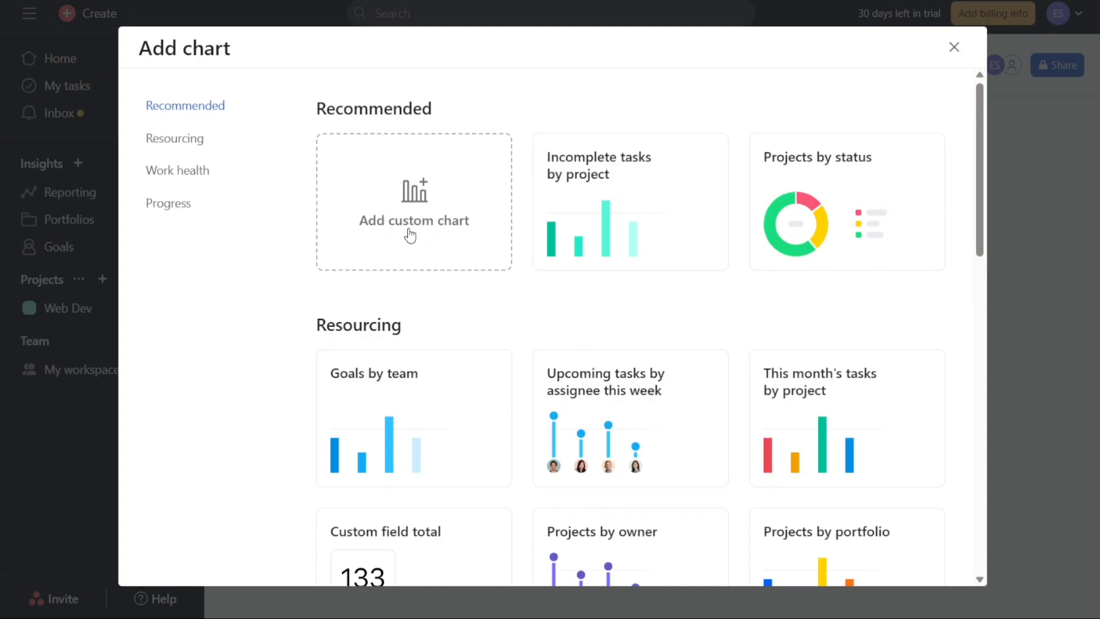
mouse_move(442, 162)
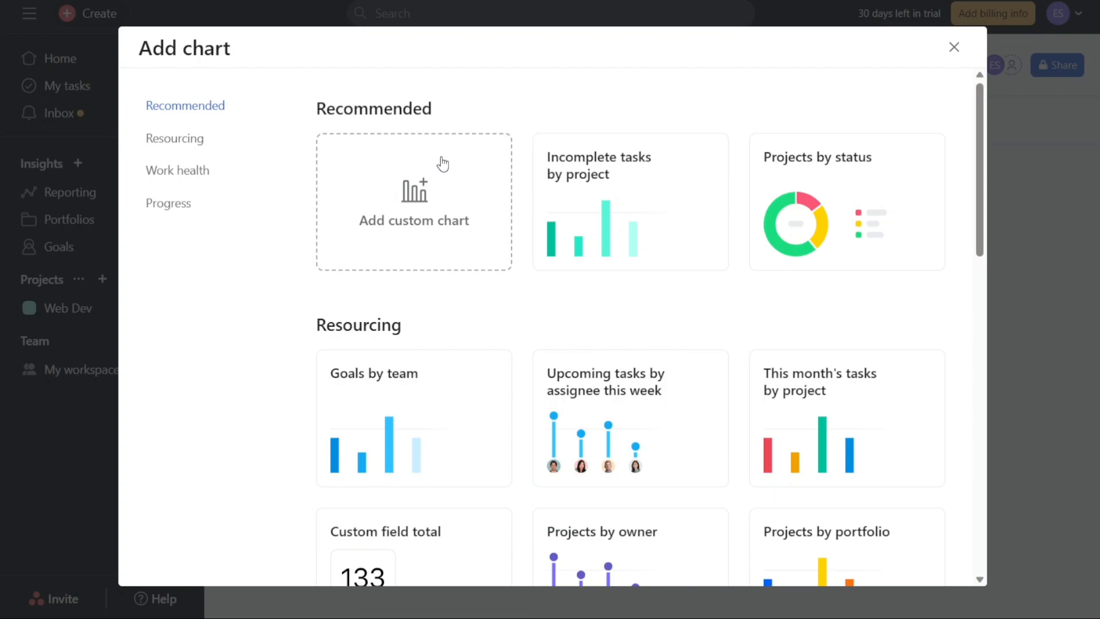
mouse_move(492, 287)
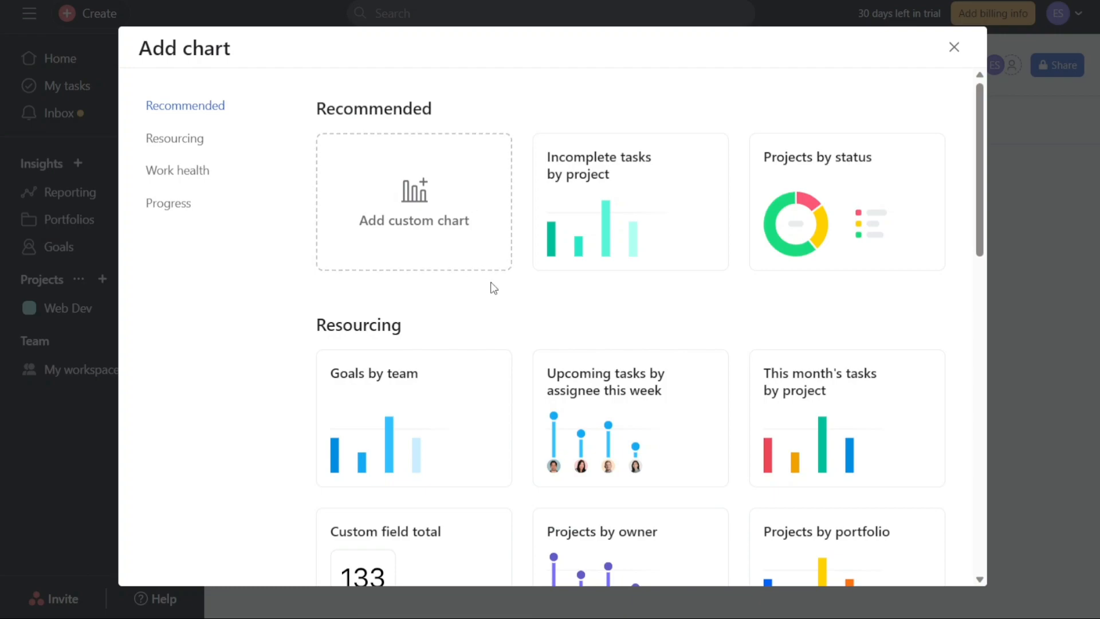
mouse_move(804, 251)
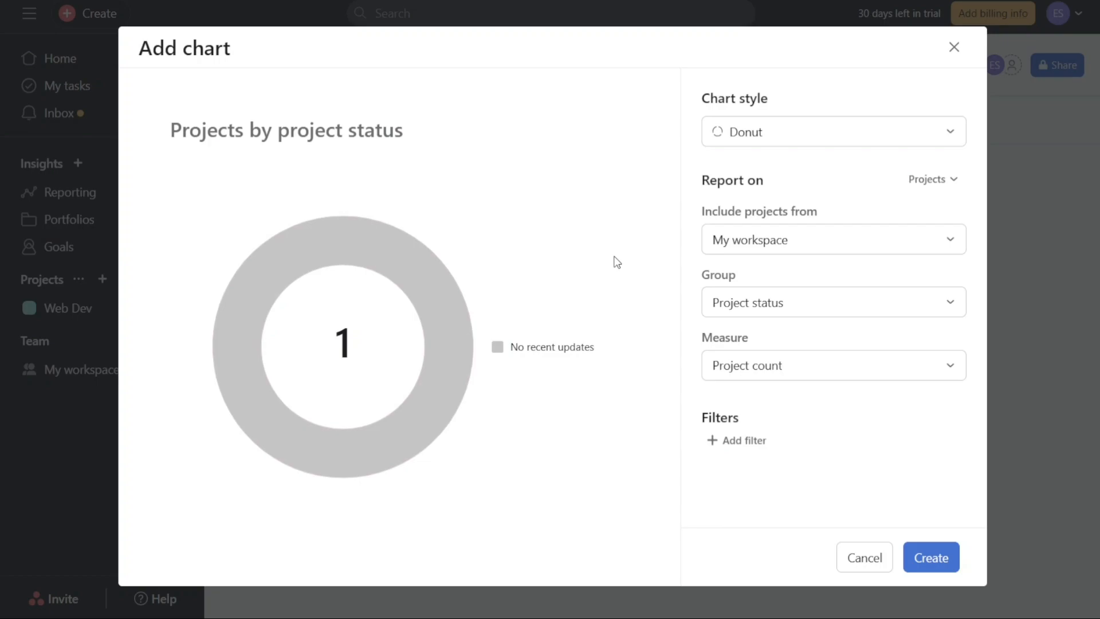
- Retitle the custom chart to 'Demo Chart'
left_click(350, 129)
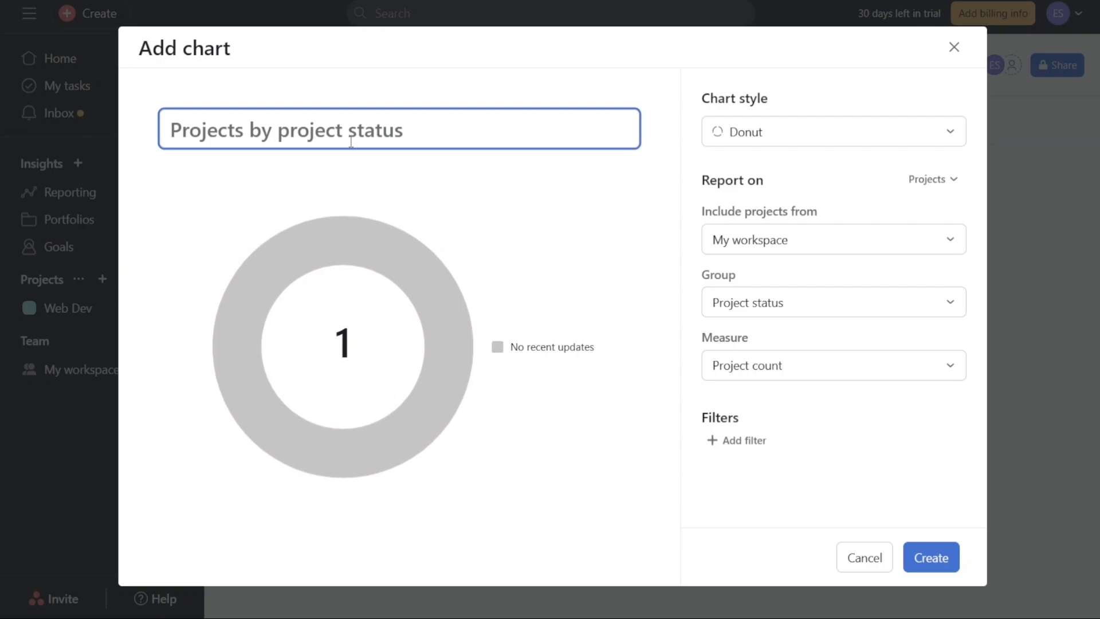
type("Demo")
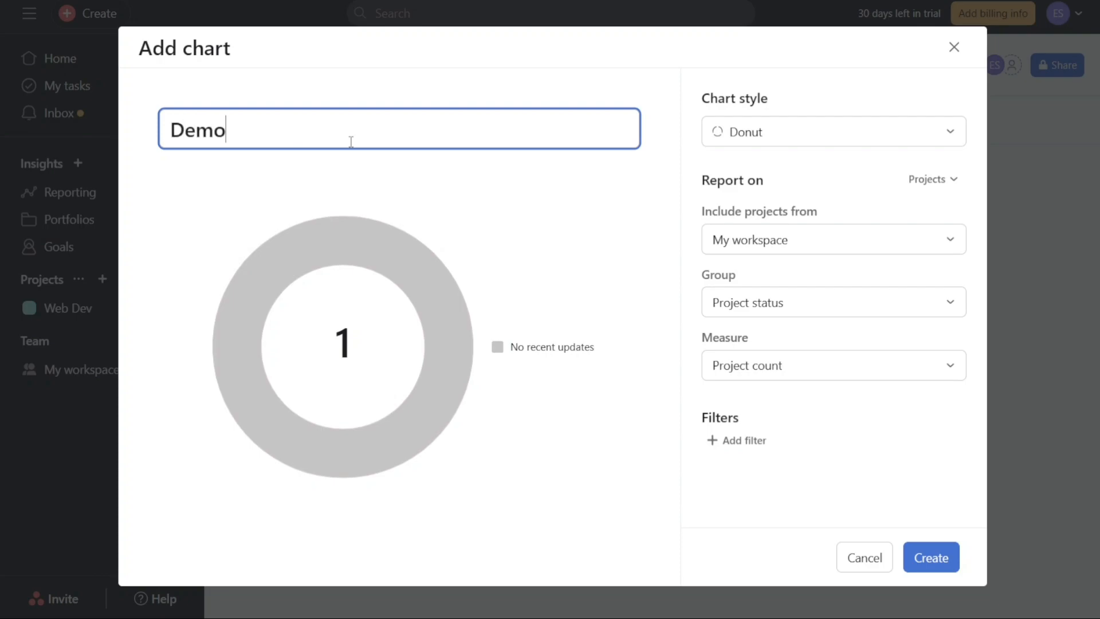
left_click(511, 104)
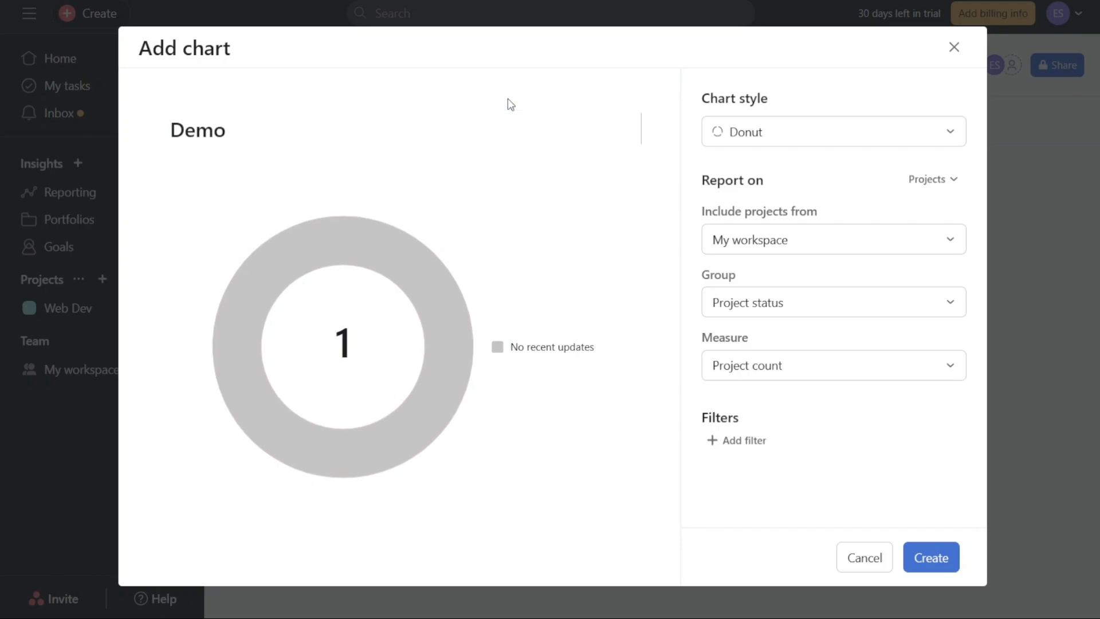
left_click(398, 129)
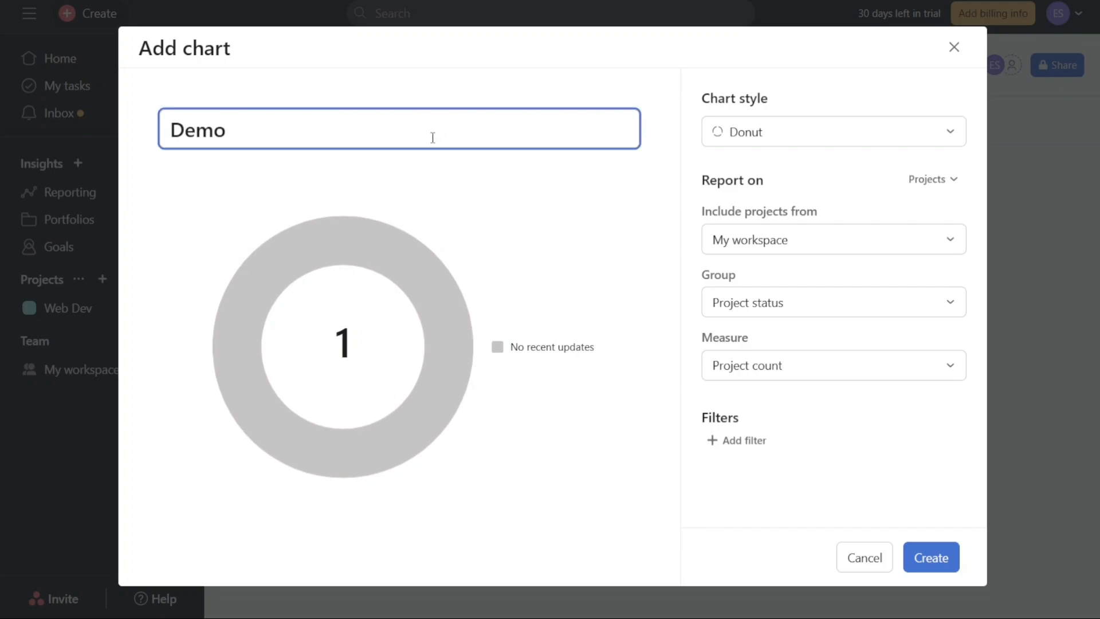
type("Chart")
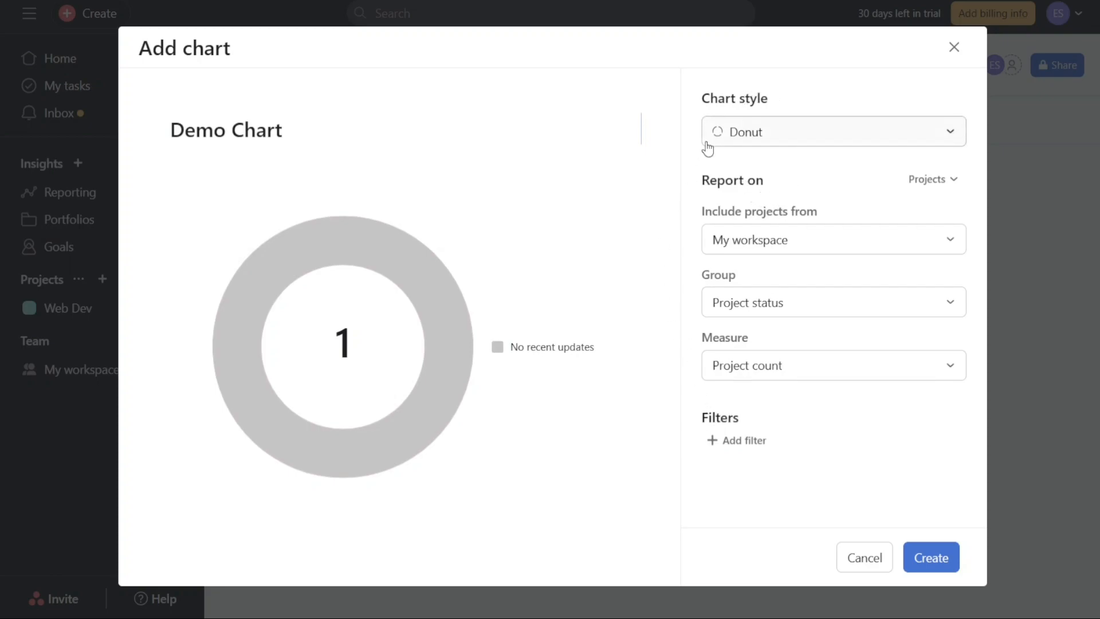
left_click(831, 131)
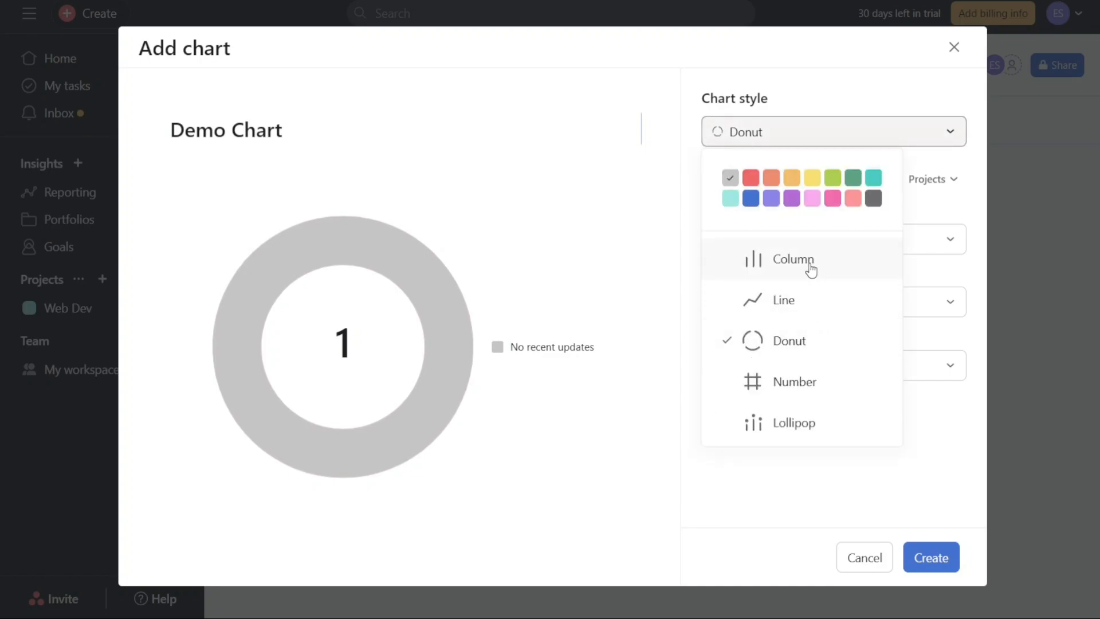
mouse_move(977, 203)
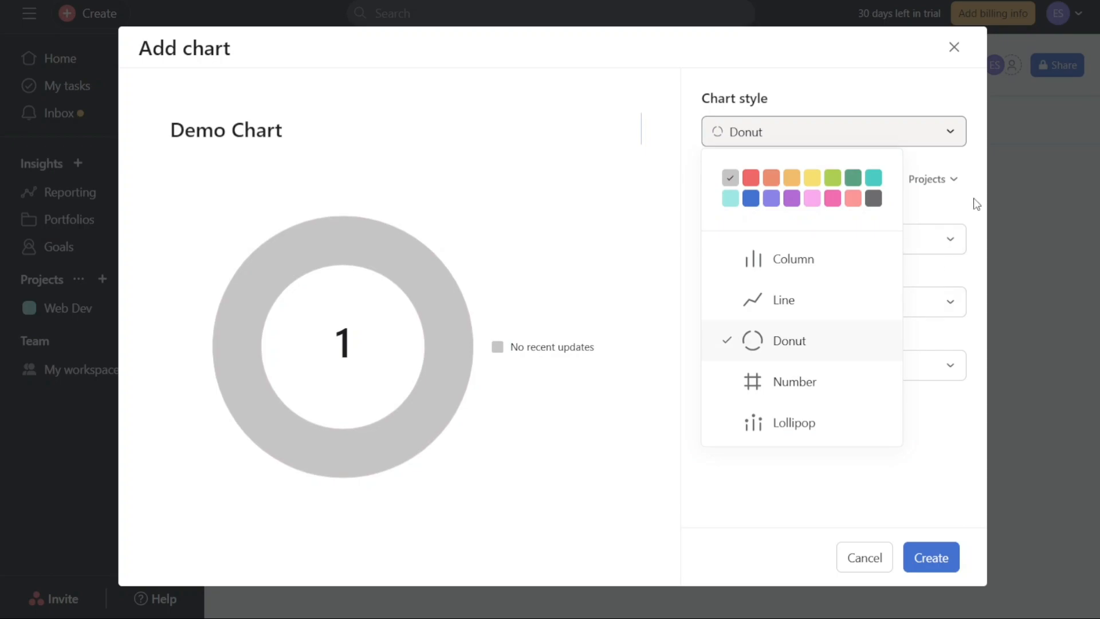
left_click(833, 239)
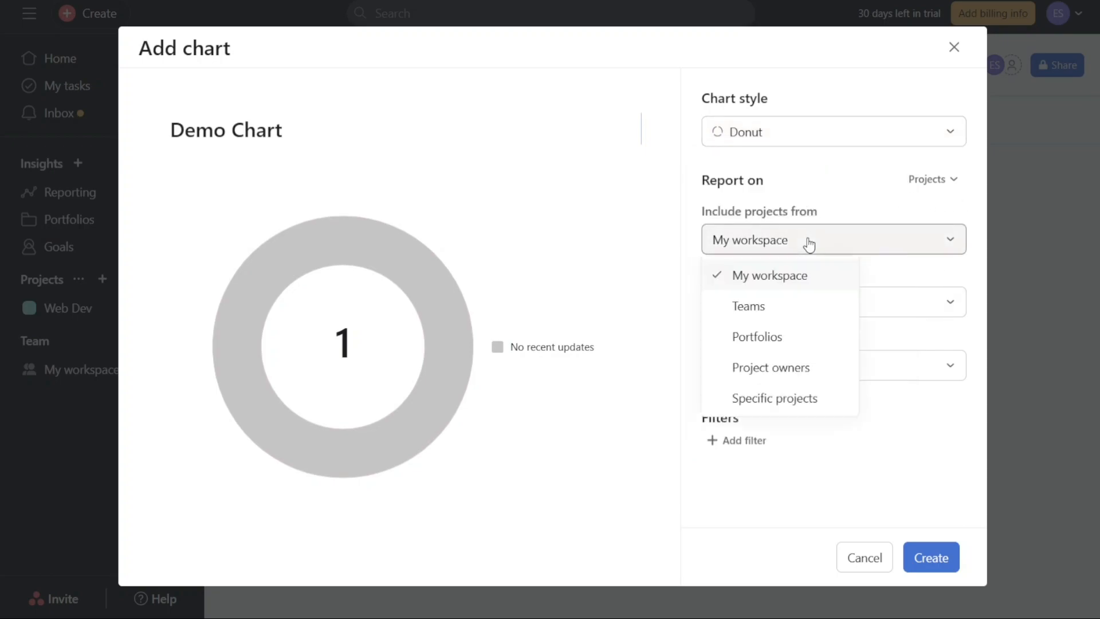
left_click(770, 274)
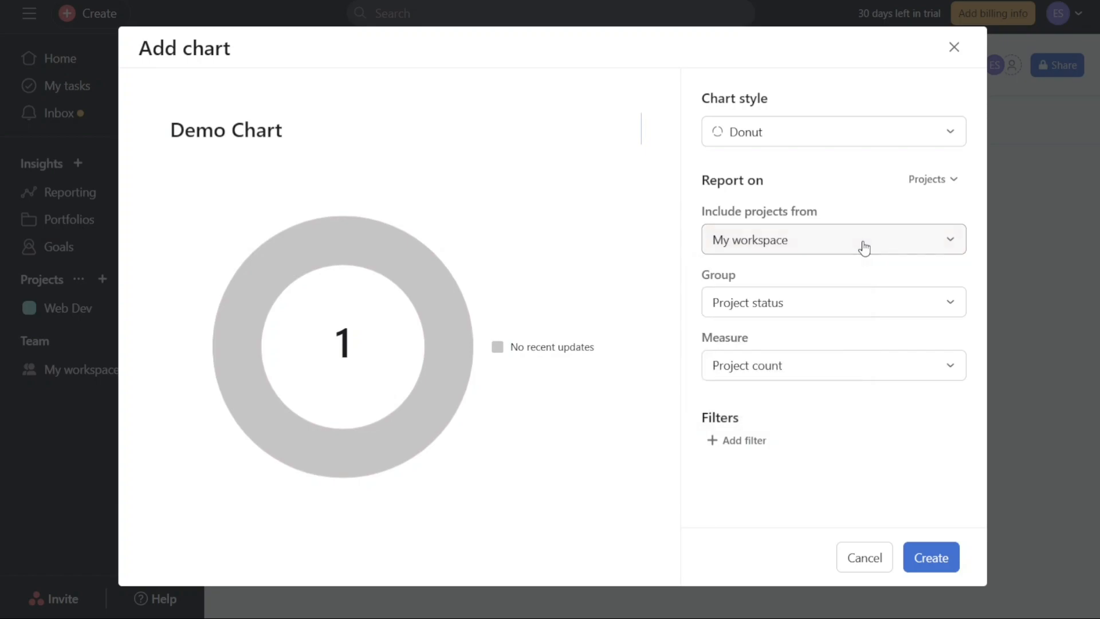
left_click(931, 179)
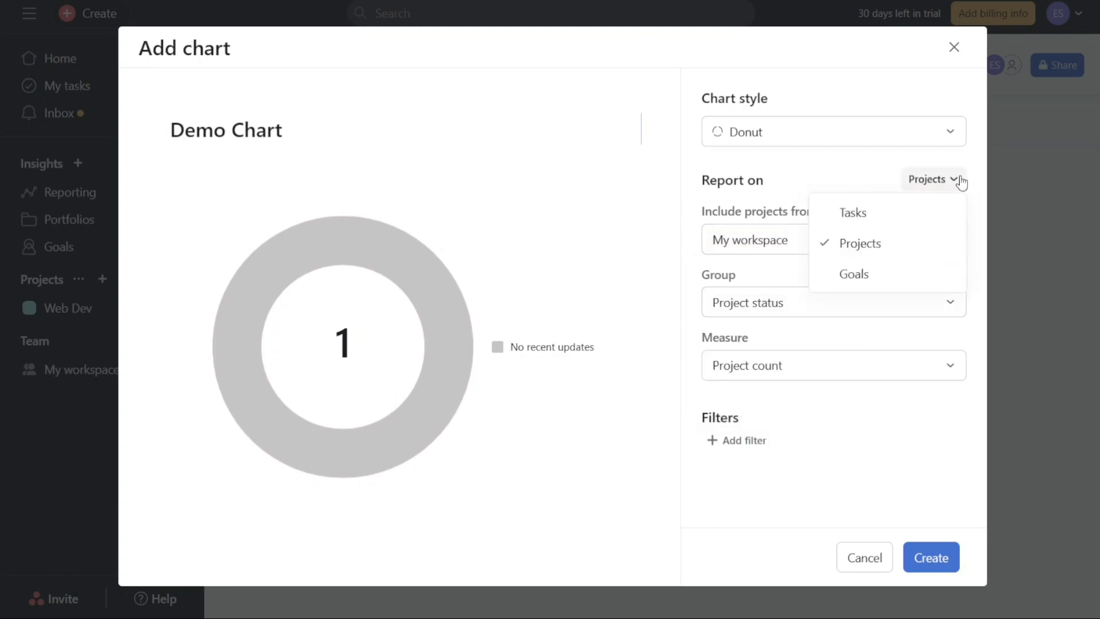
mouse_move(905, 243)
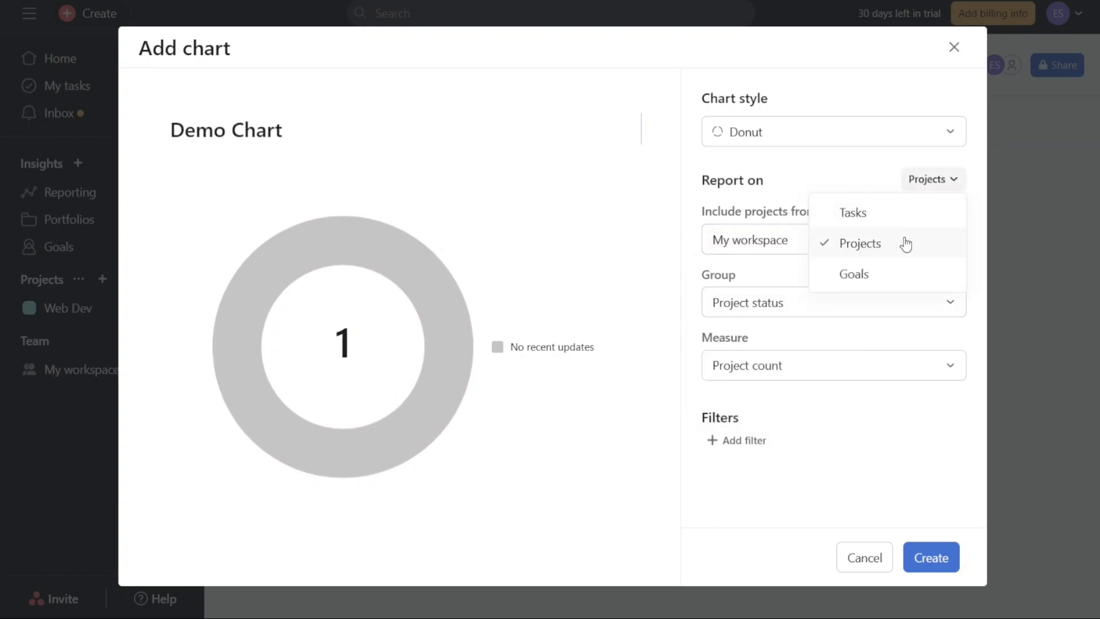
left_click(860, 243)
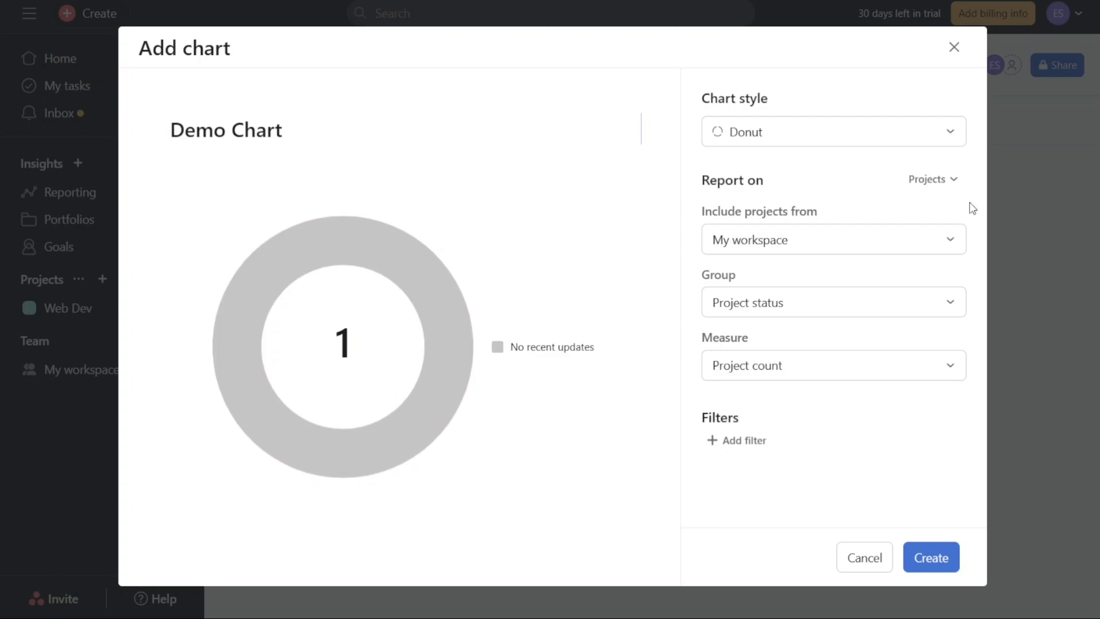
left_click(832, 239)
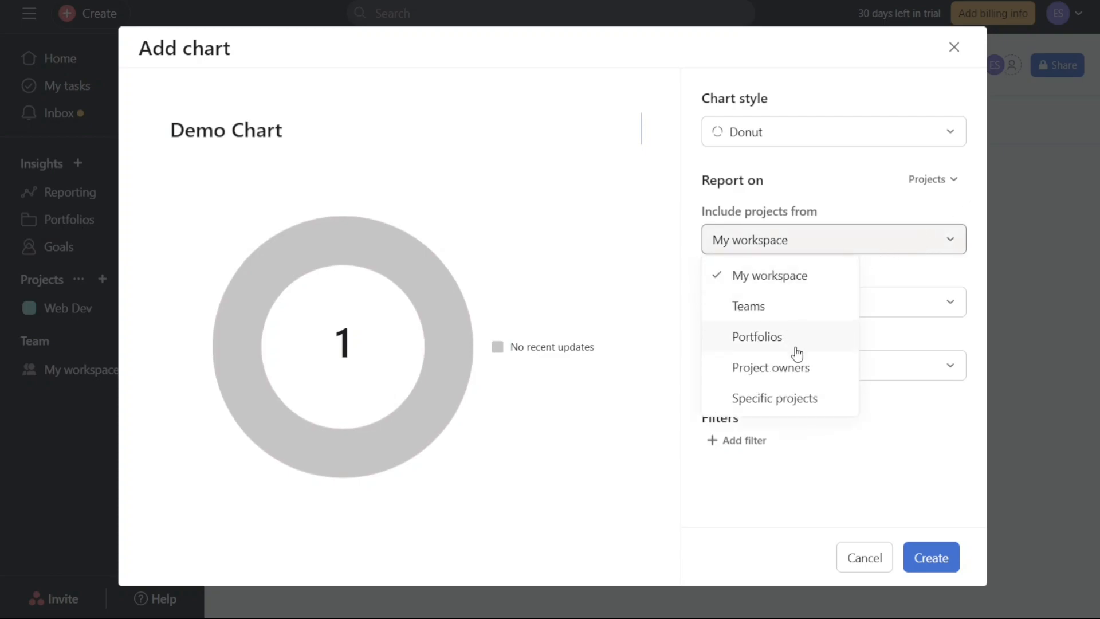
left_click(769, 273)
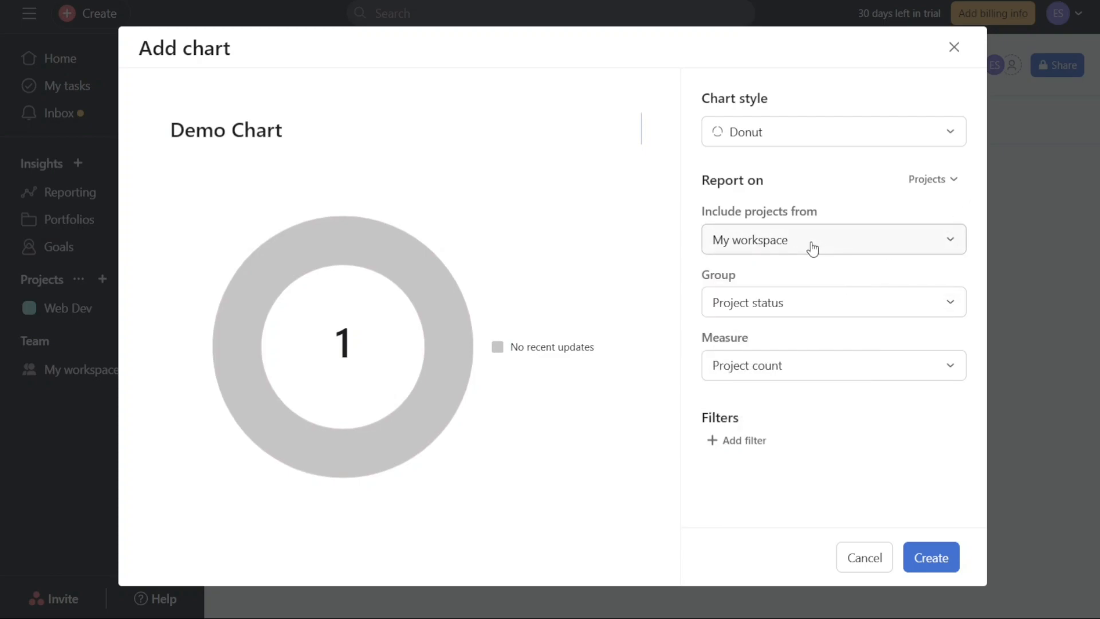
left_click(832, 301)
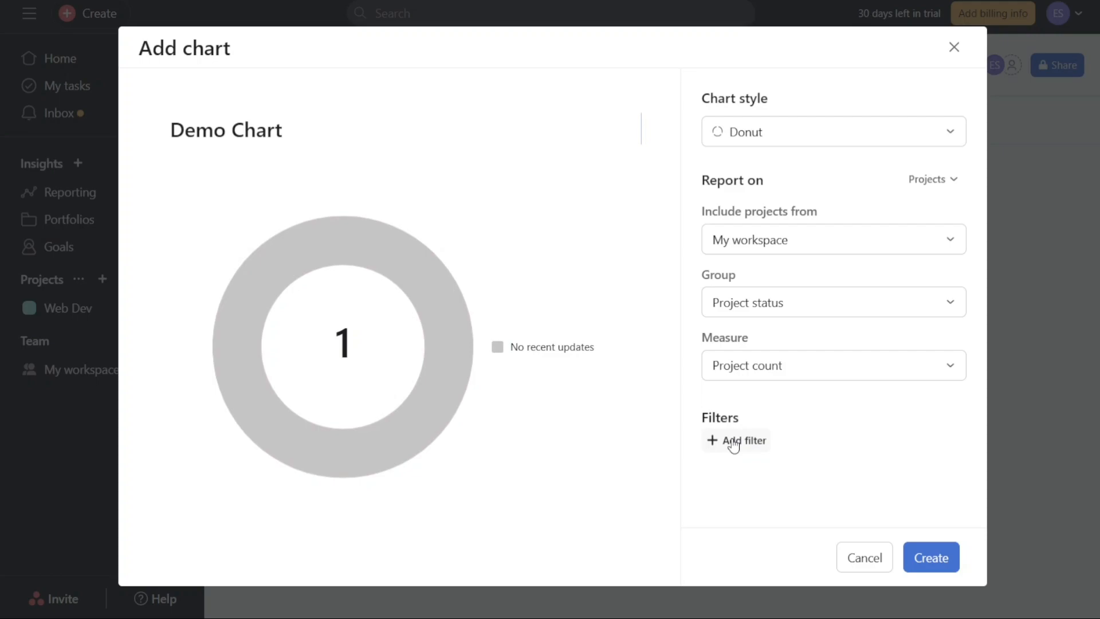
- Review filter and grouping, keep Project status grouping, and create Demo Chart on the dashboard
left_click(735, 440)
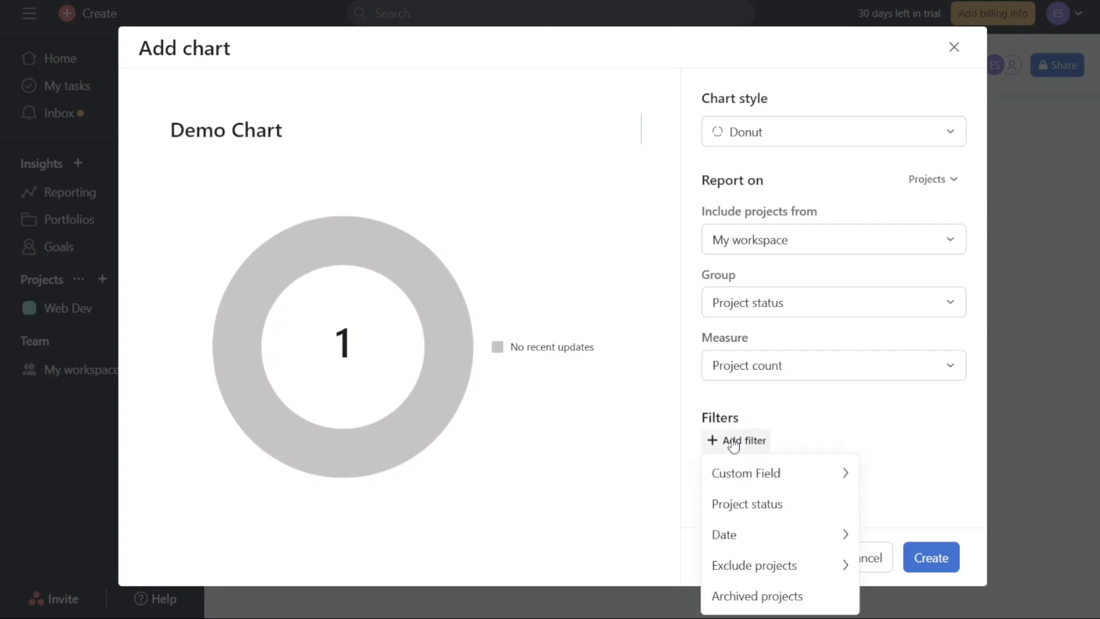
mouse_move(747, 504)
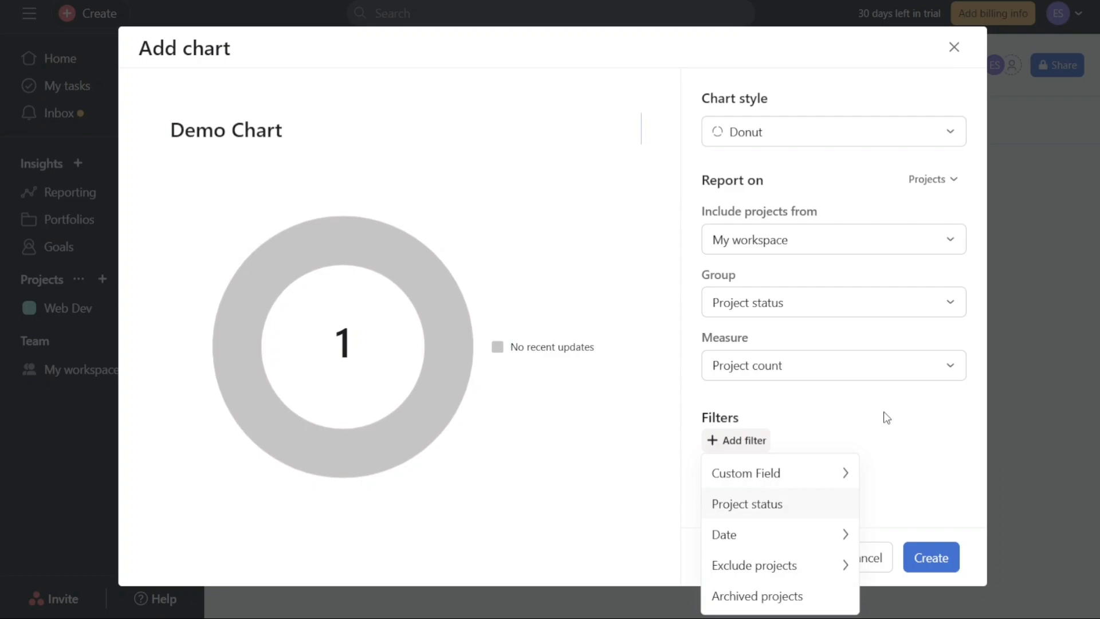
left_click(832, 301)
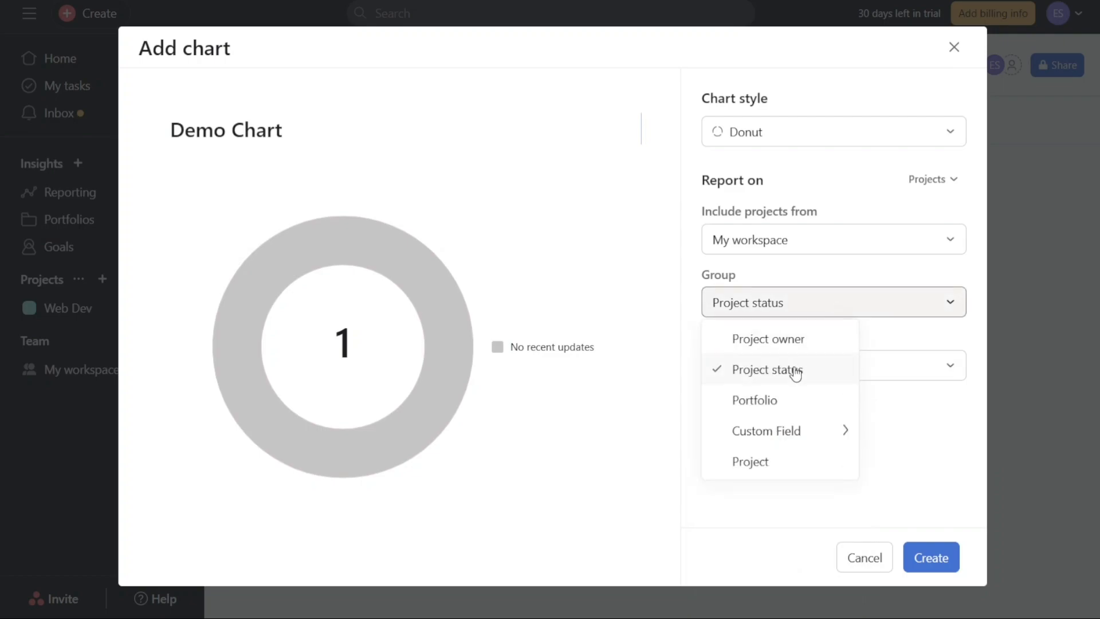
mouse_move(771, 387)
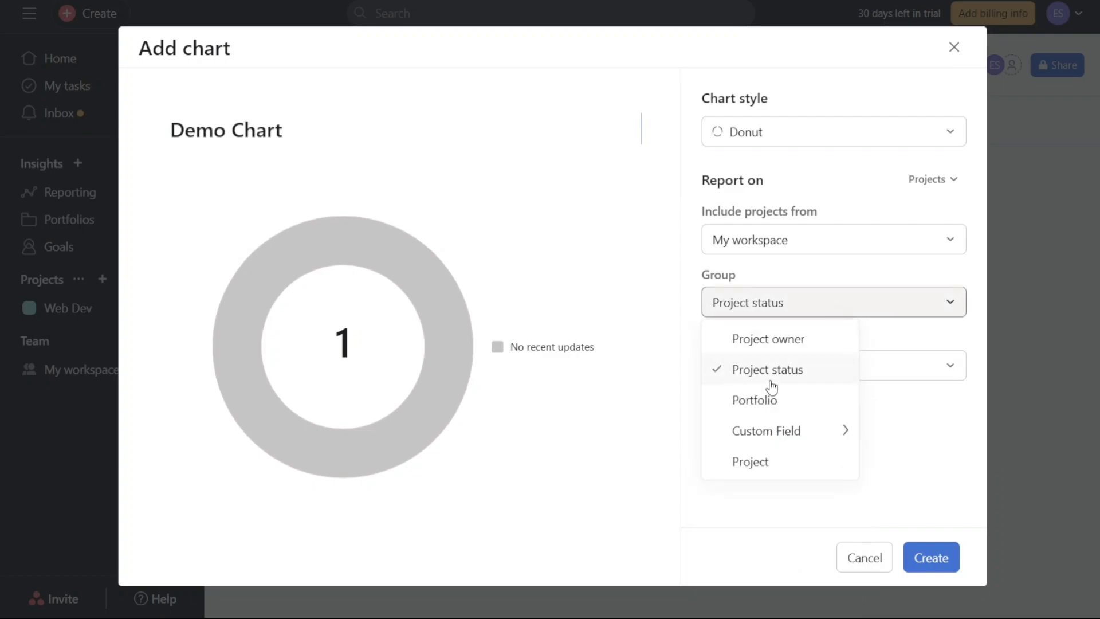
left_click(768, 368)
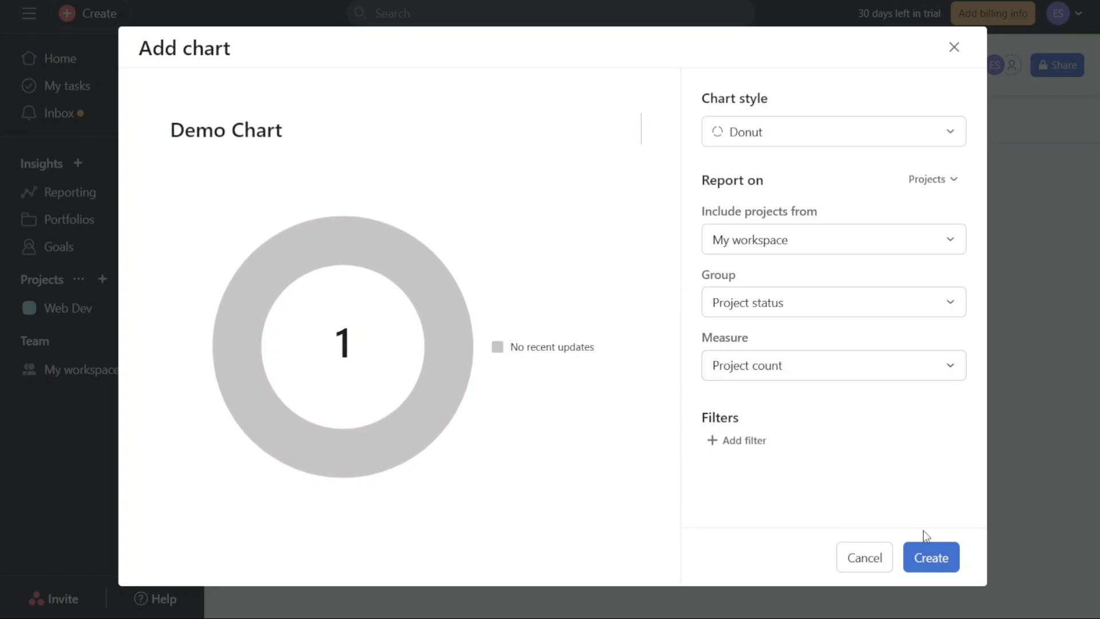
left_click(930, 557)
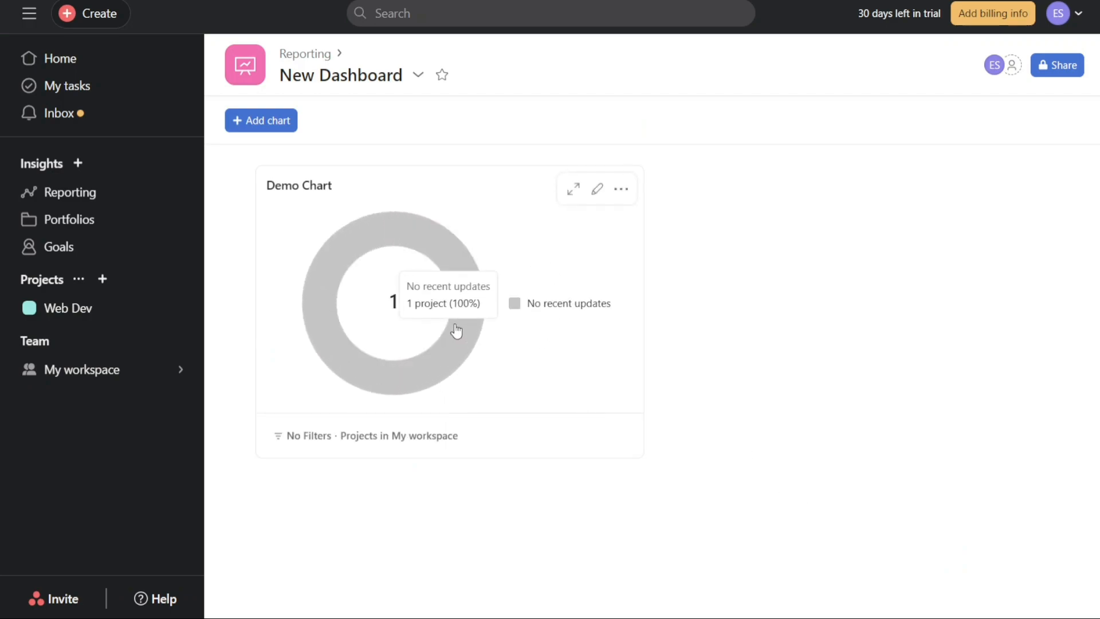
mouse_move(449, 282)
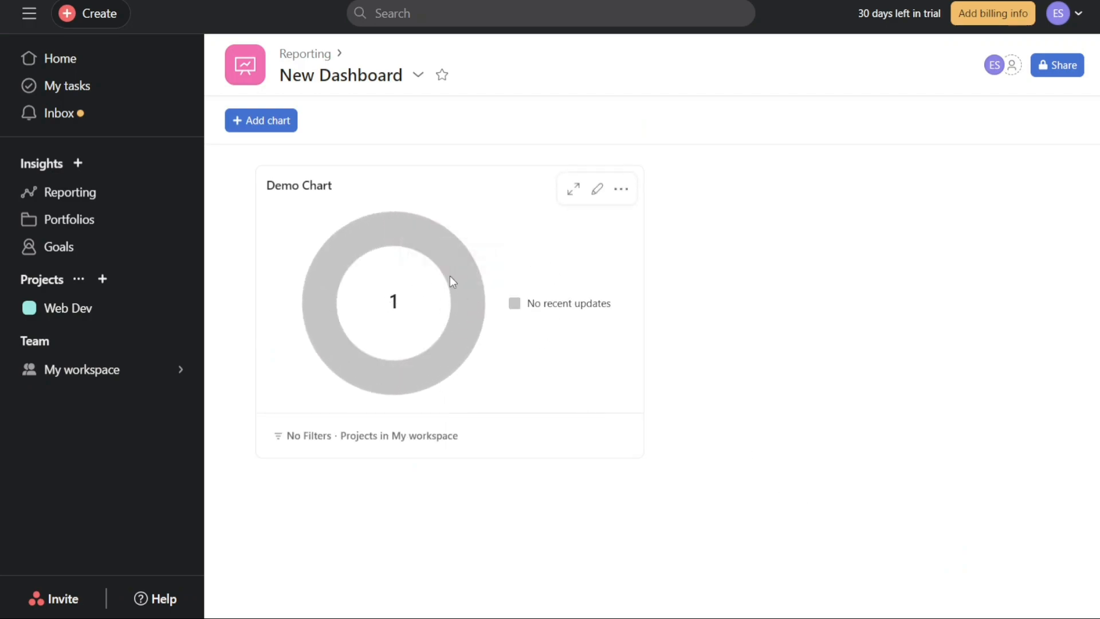
mouse_move(534, 278)
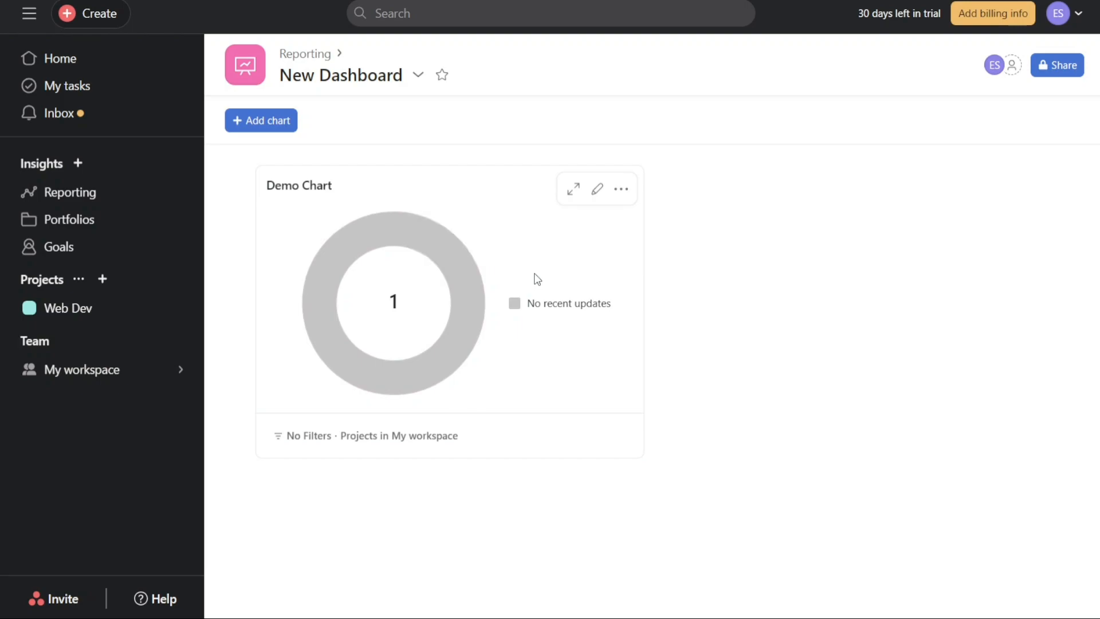
mouse_move(611, 214)
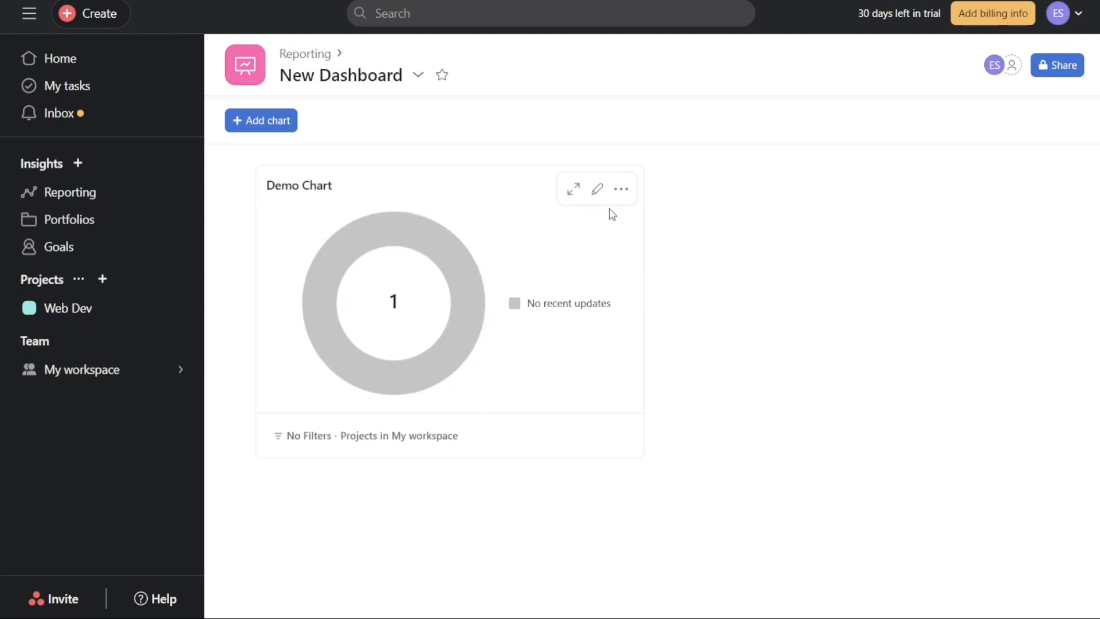
- Open Demo Chart's Edit chart window from its card
left_click(597, 189)
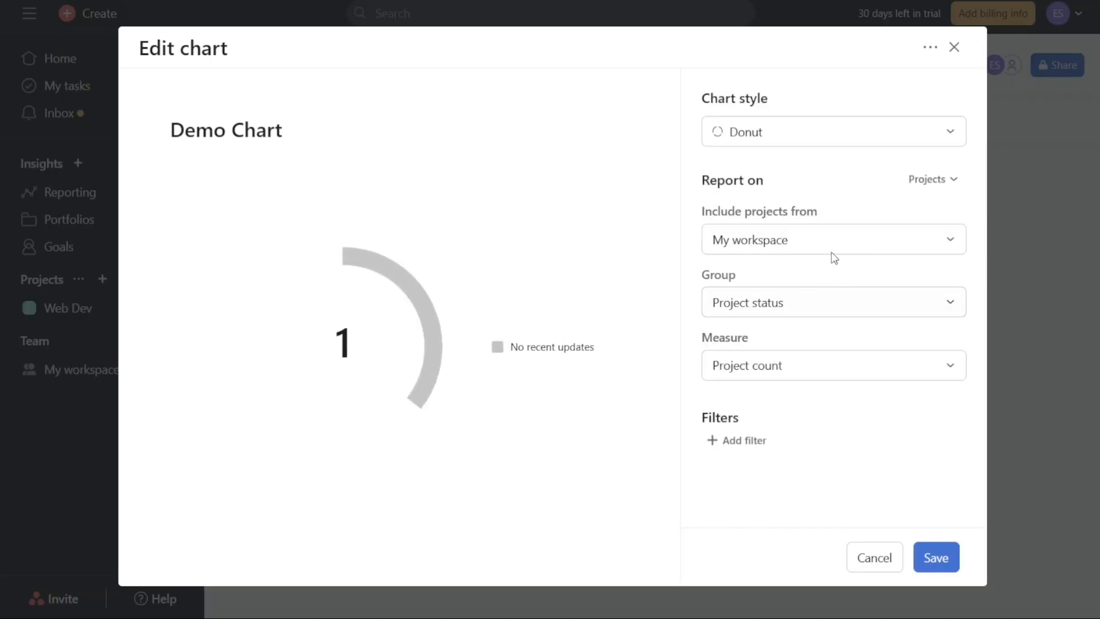
- Switch Demo Chart to report on Tasks, confirm clearing settings, make it a Donut and save
left_click(833, 240)
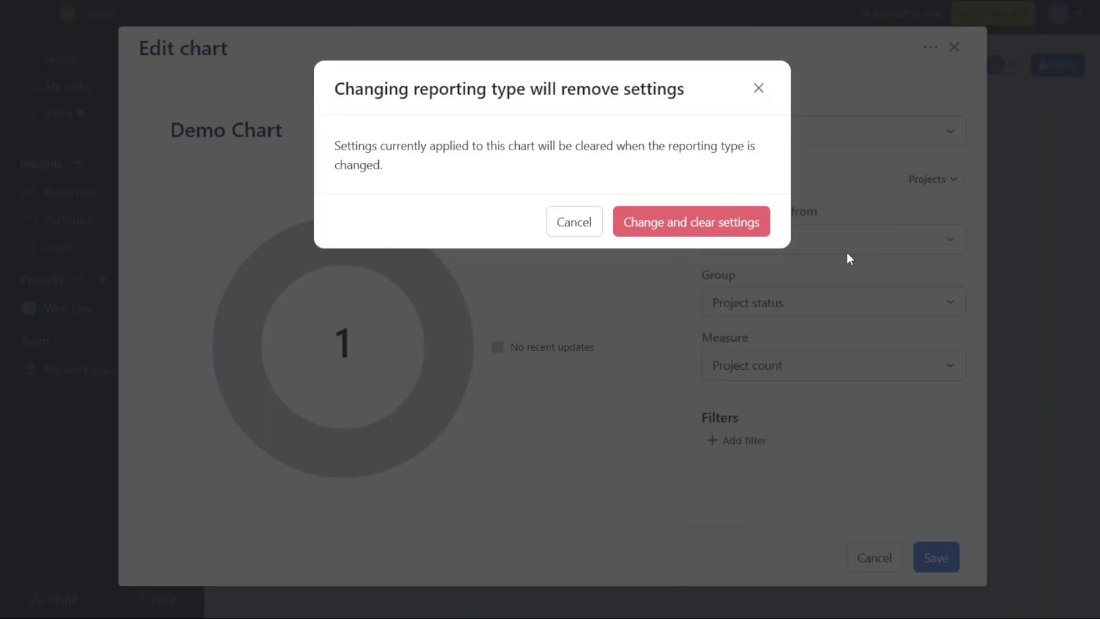
left_click(689, 221)
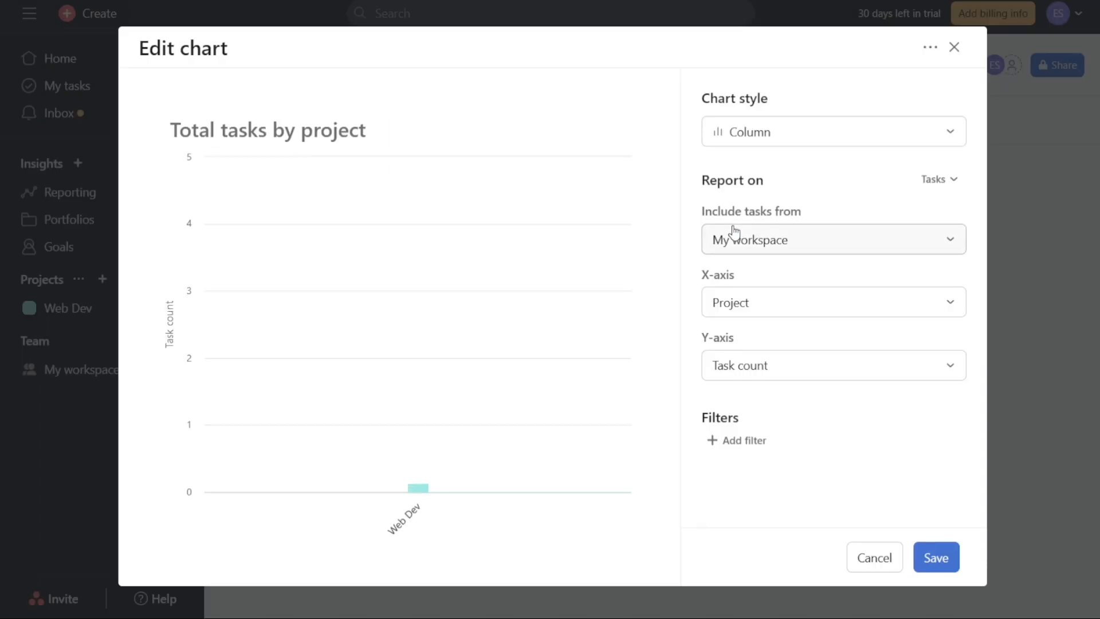
left_click(832, 131)
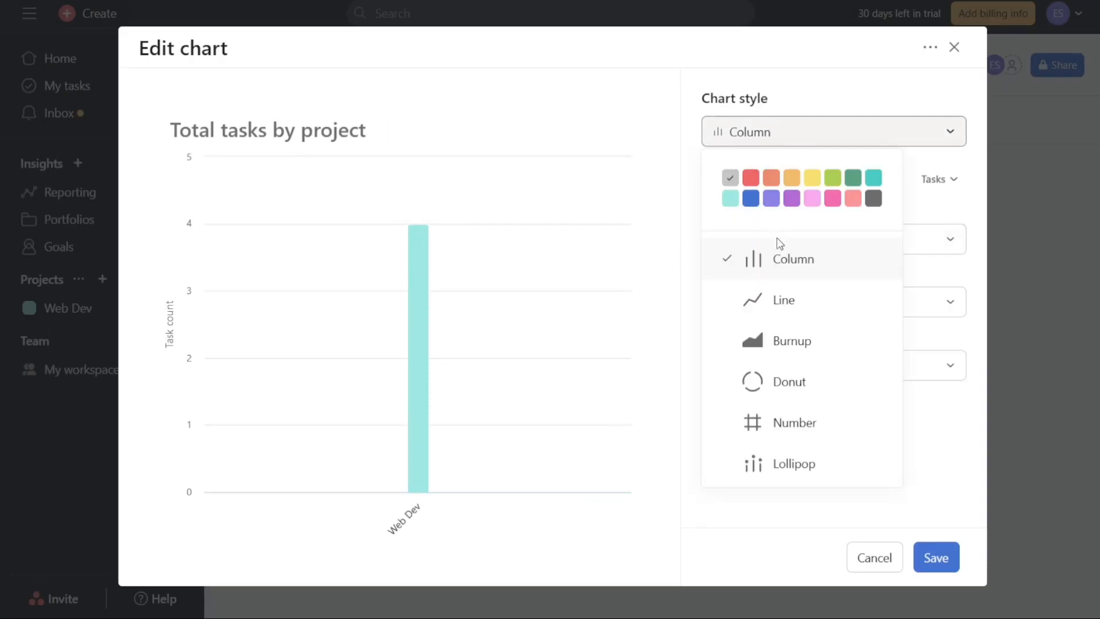
left_click(788, 382)
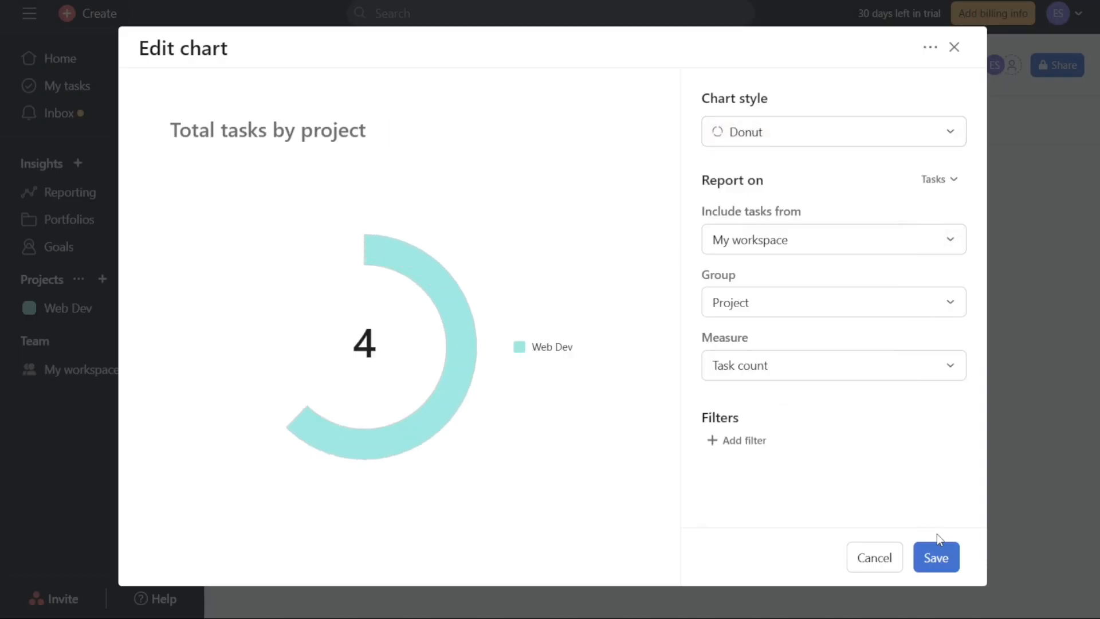
left_click(936, 556)
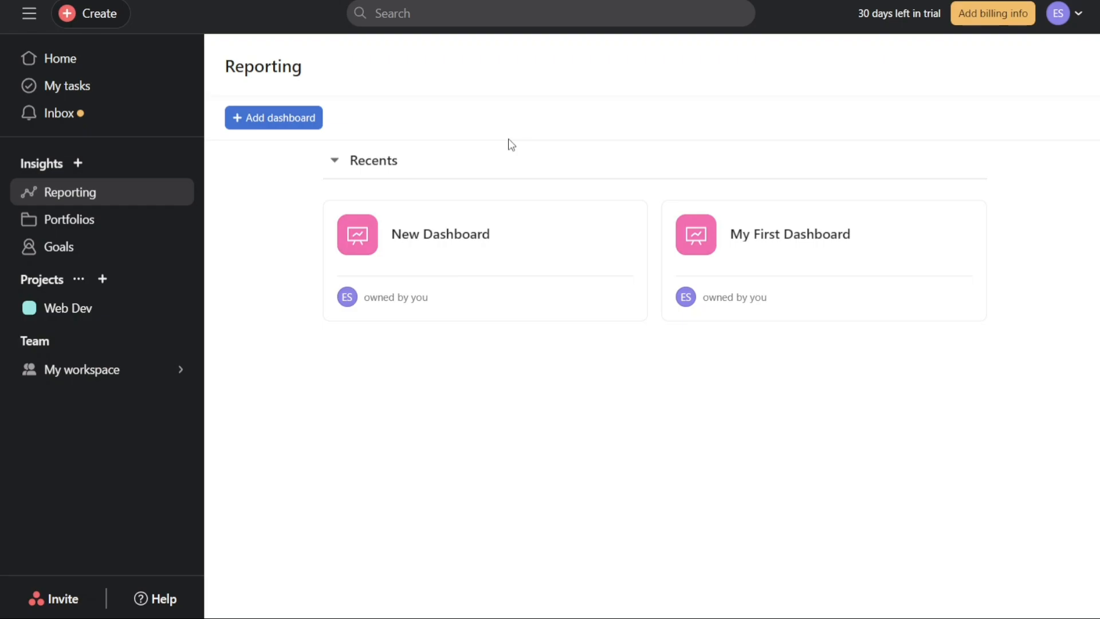
mouse_move(482, 248)
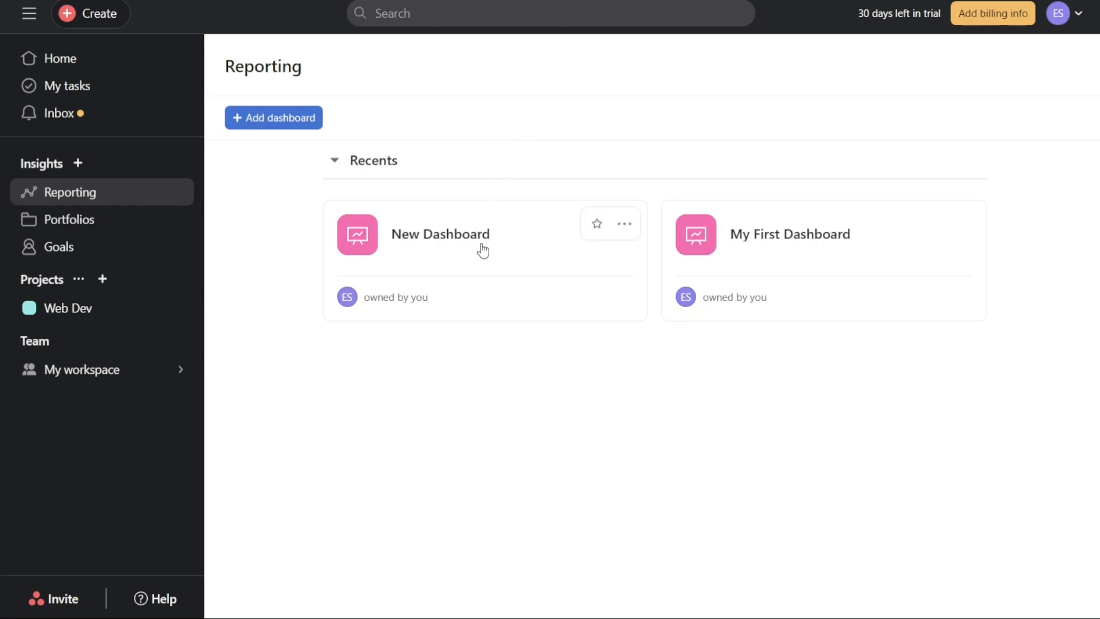
mouse_move(518, 371)
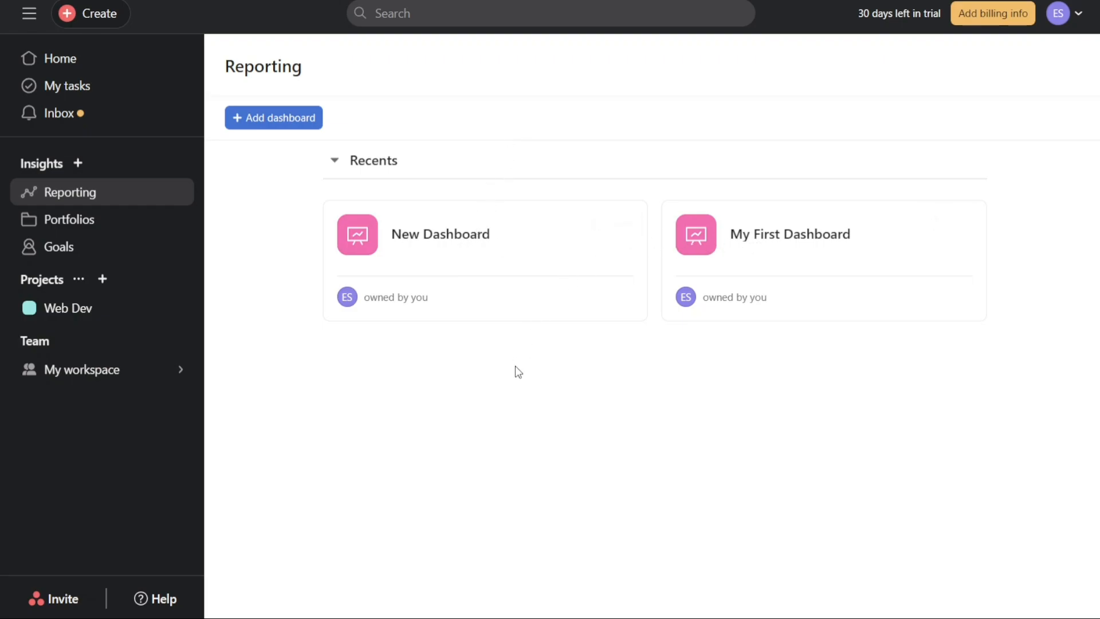
mouse_move(489, 366)
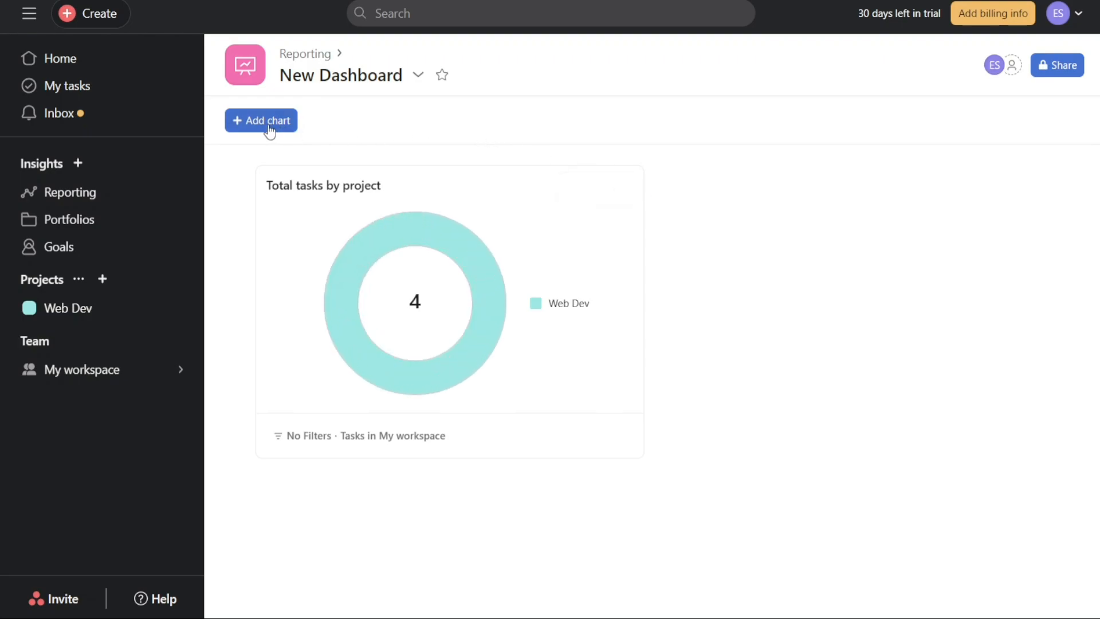
- Preview the Incomplete tasks by project chart from the gallery, then leave it for Reporting
left_click(260, 120)
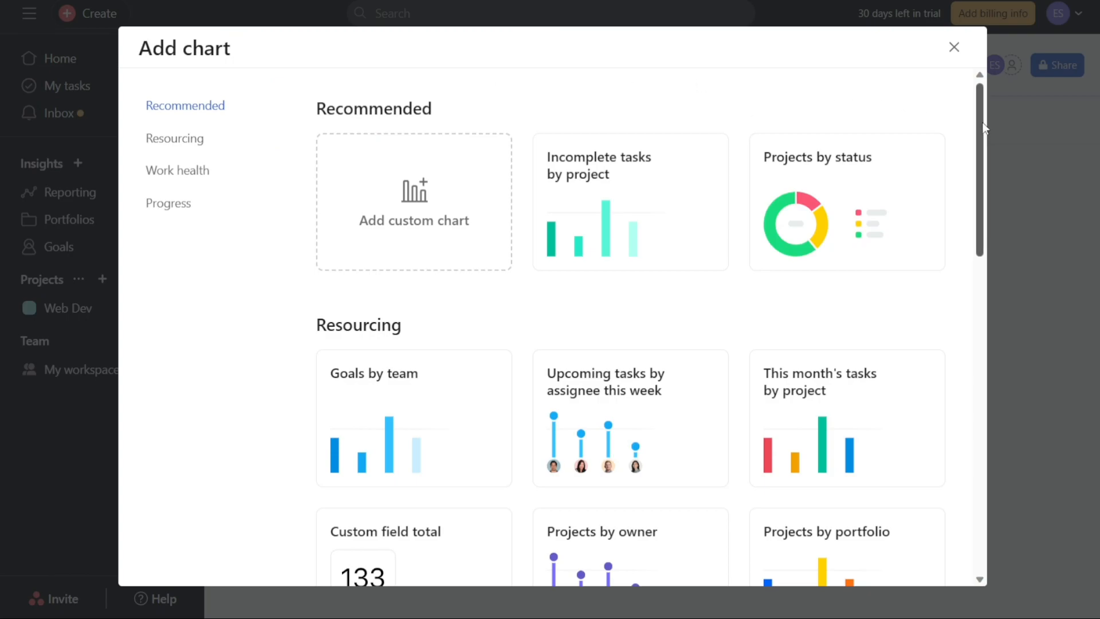
scroll("down", 3)
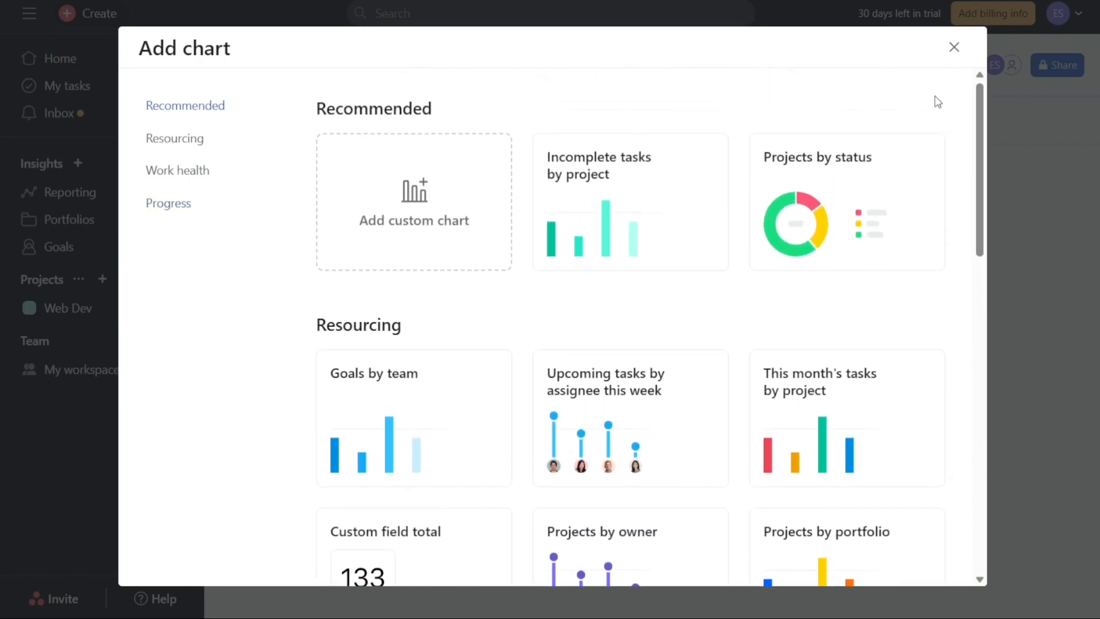
mouse_move(623, 213)
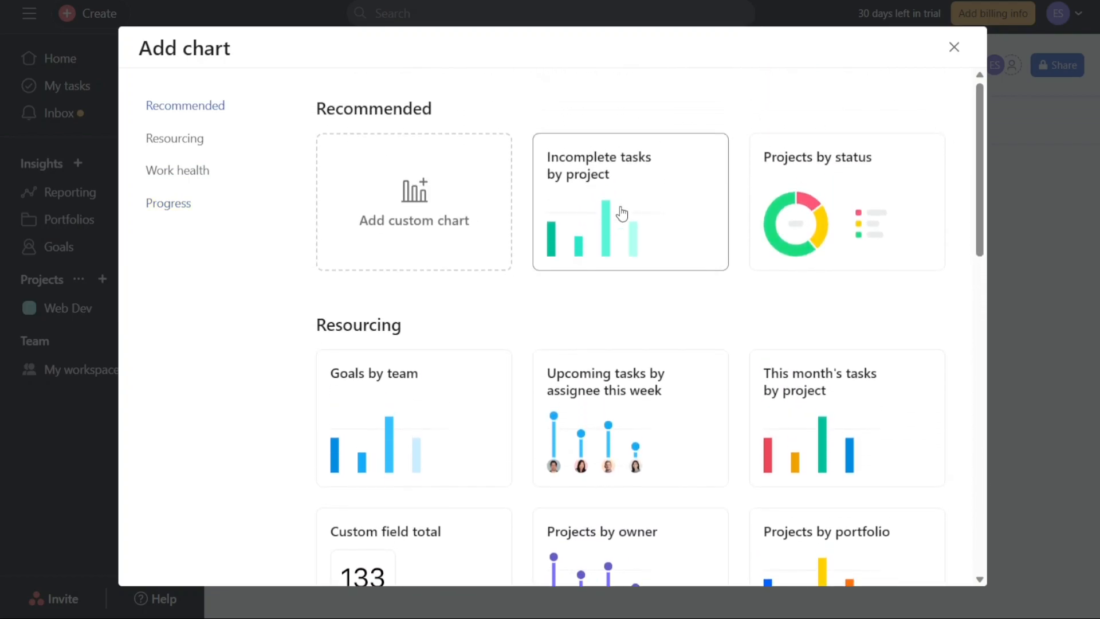
left_click(628, 202)
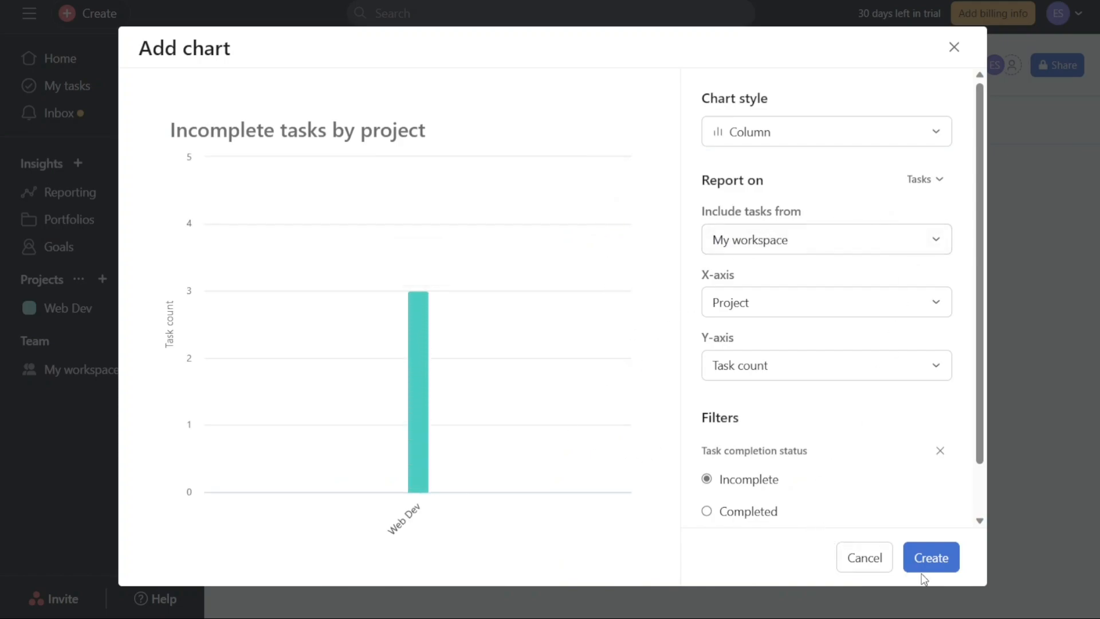
left_click(930, 556)
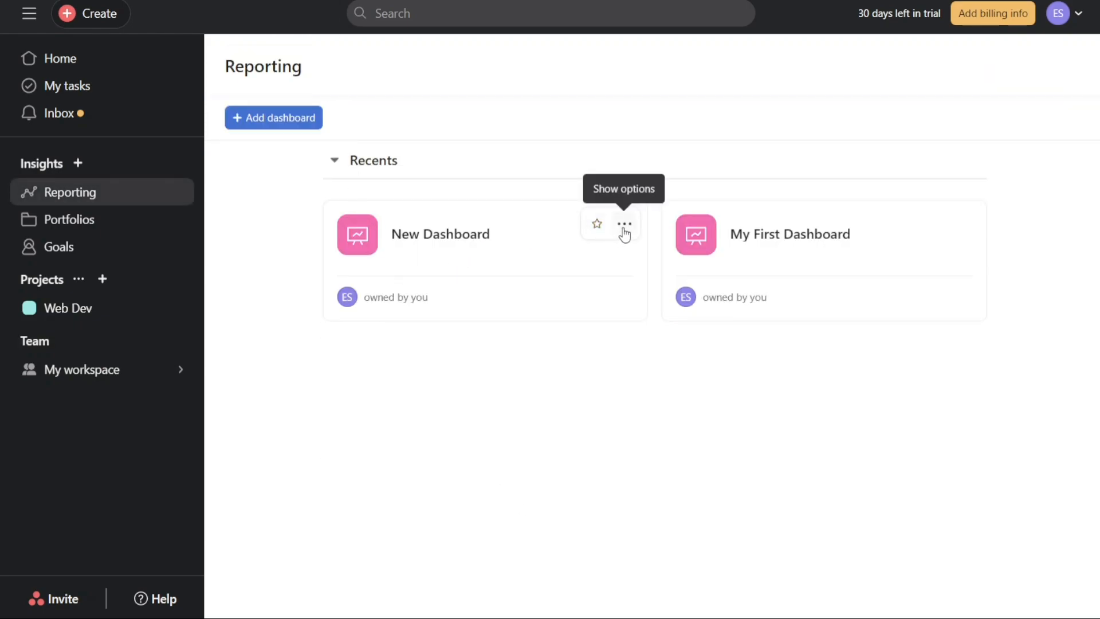
- Set New Dashboard's icon to glasses with the orange colour swatch
left_click(623, 223)
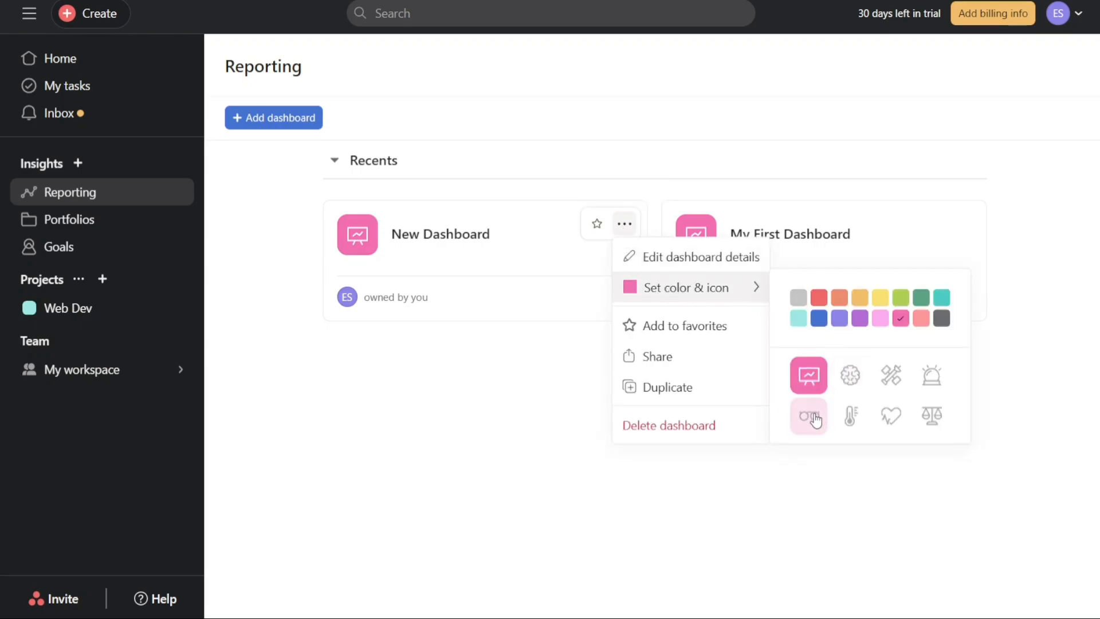
left_click(807, 415)
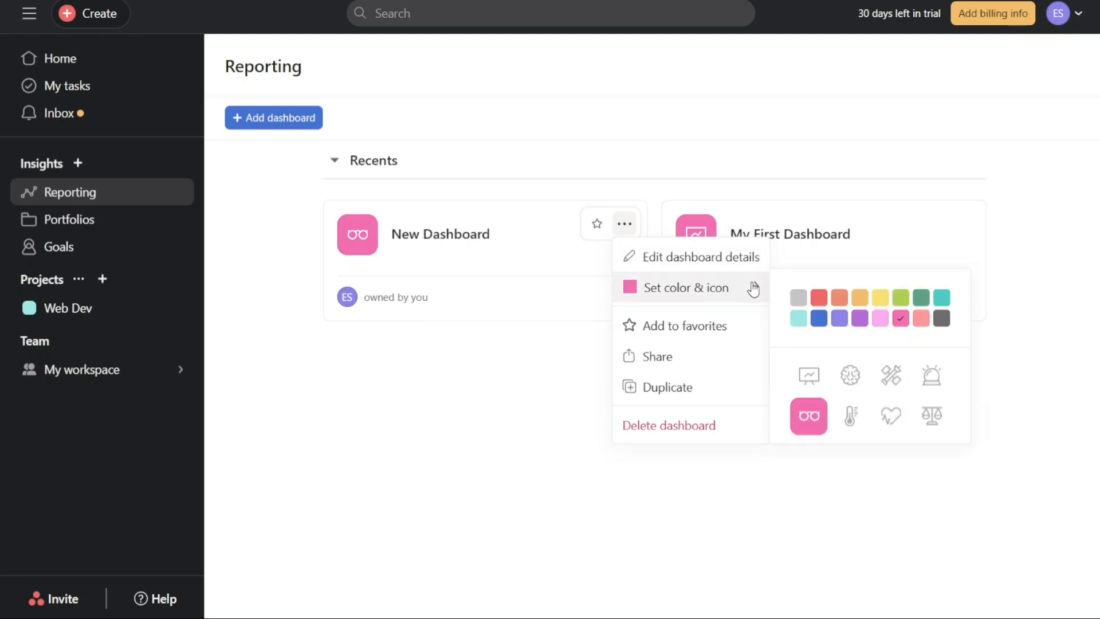
left_click(839, 296)
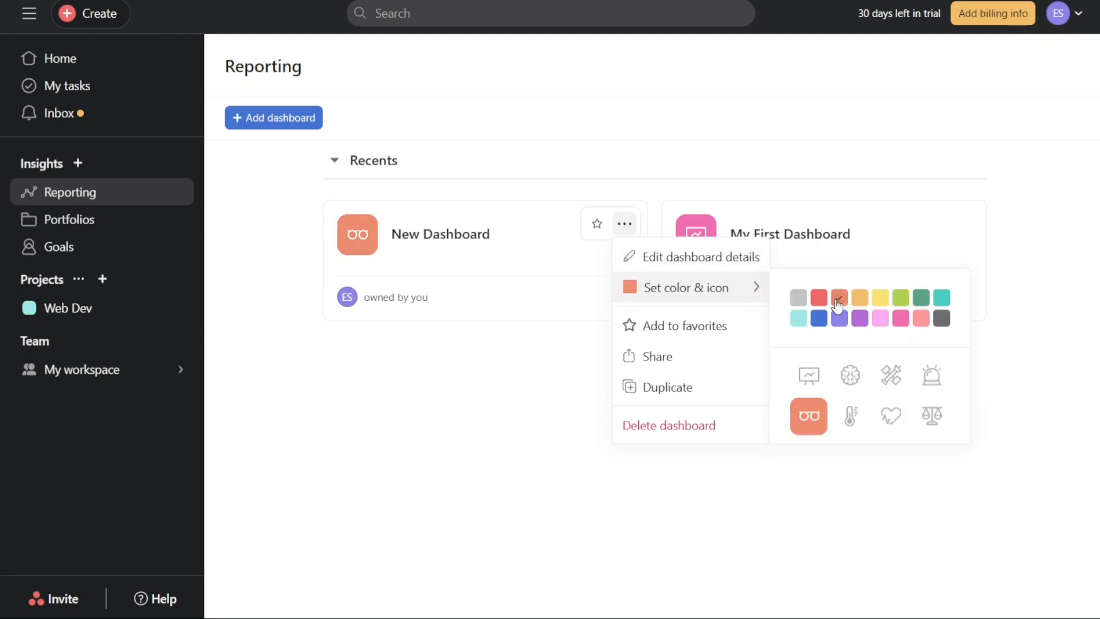